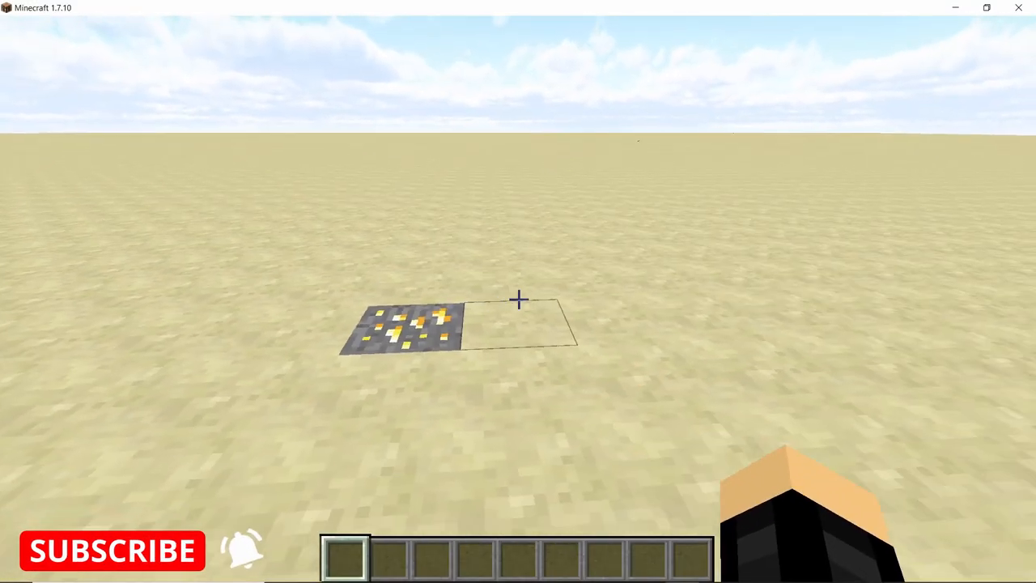
Browse the AegisSystemMod creative tab for cables, UYK computers, radar monitor and SPY-1.
{"action": "key", "text": "e"}
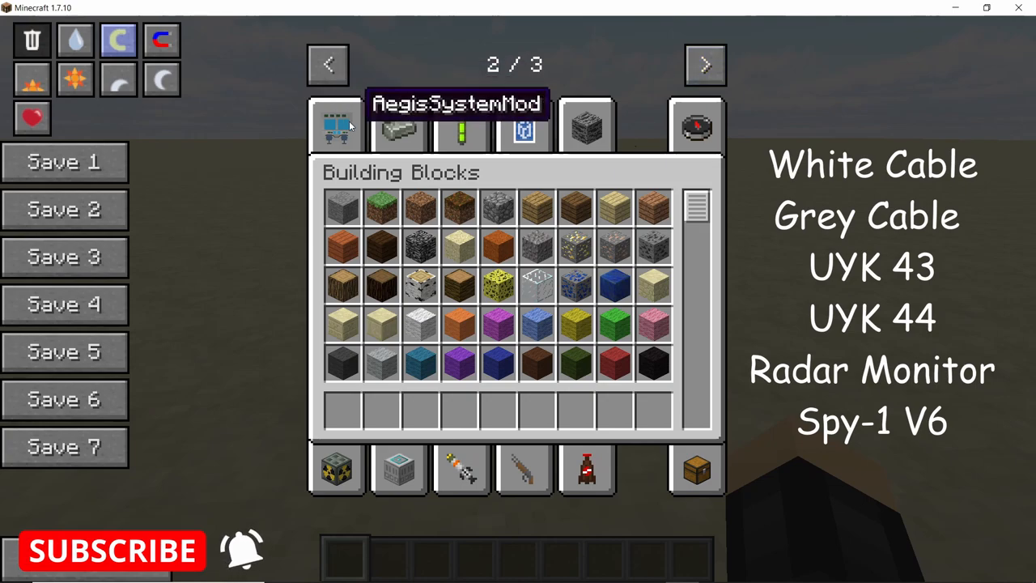
{"action": "left_click", "coordinate": [337, 127]}
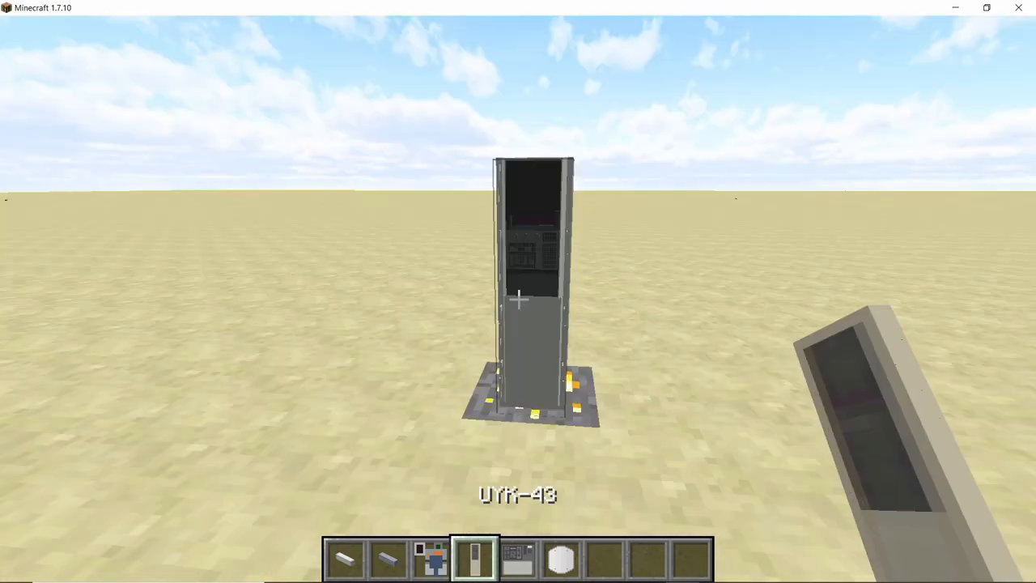
Place the UYK-43 on the ore block with grey cable, and take the radar console from the inventory.
{"action": "right_click", "coordinate": [531, 300]}
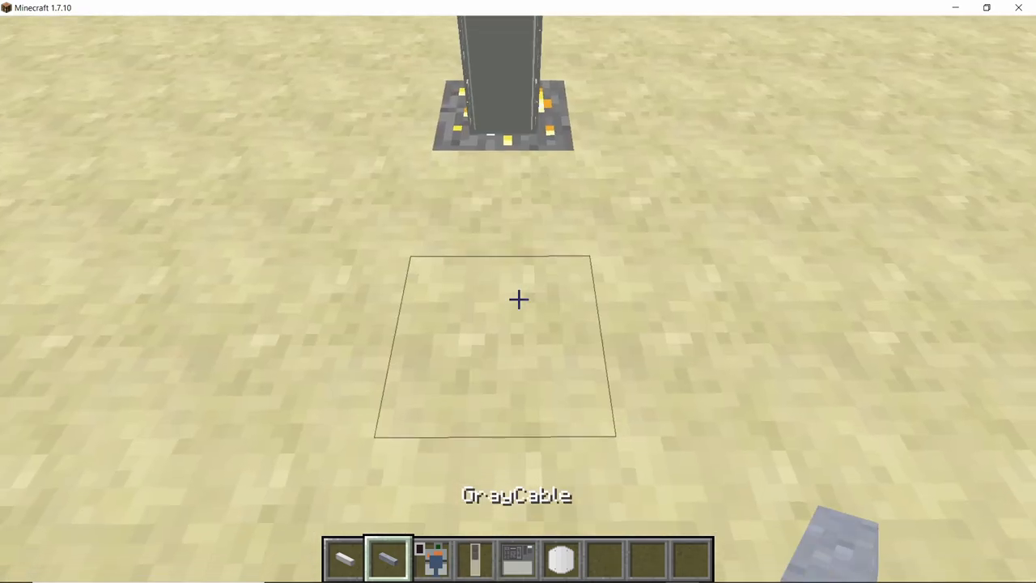
{"action": "left_click", "coordinate": [518, 299]}
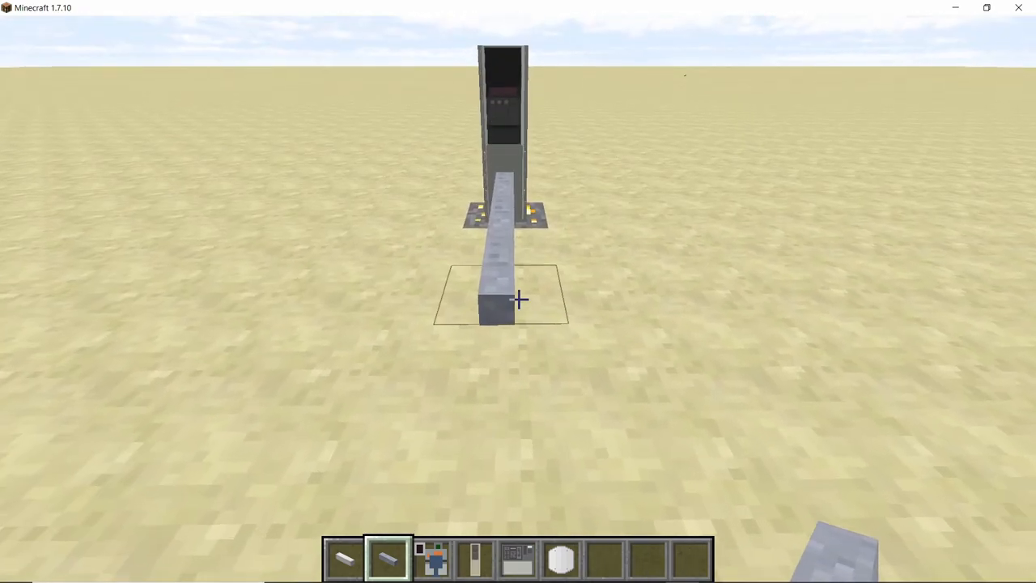
{"action": "key", "text": "e"}
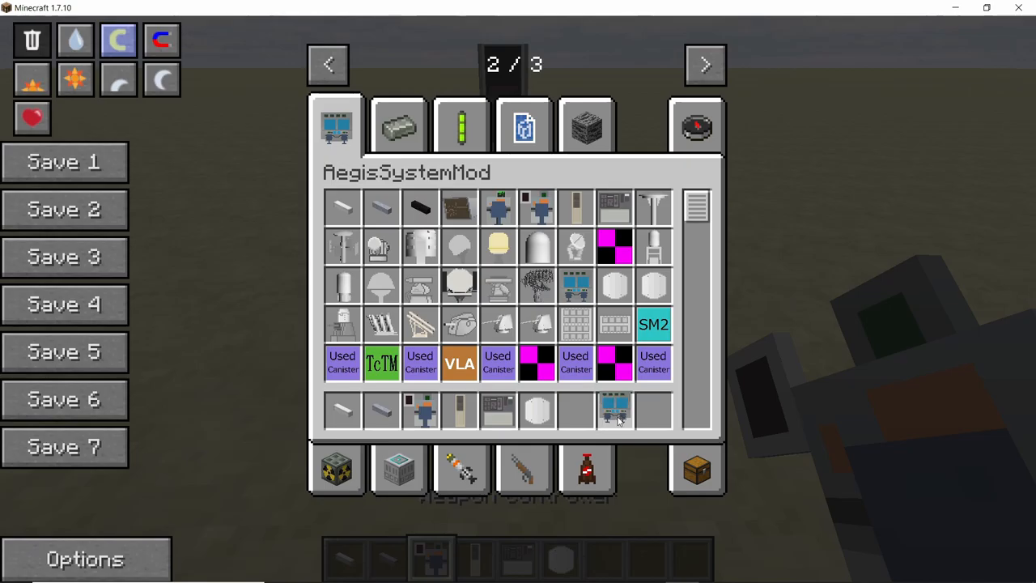
{"action": "left_click", "coordinate": [615, 411]}
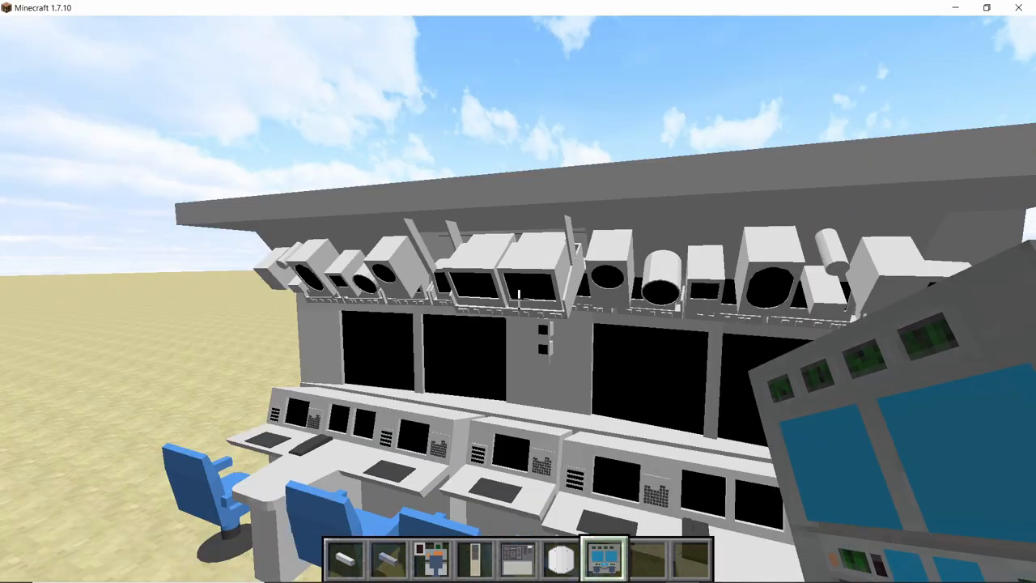
{"action": "mouse_move", "coordinate": [518, 292]}
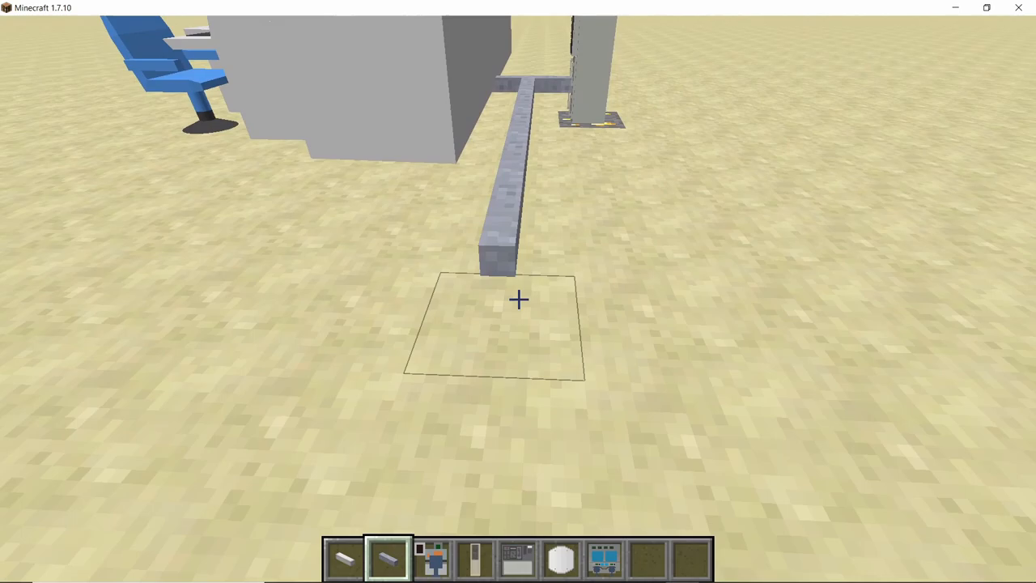
{"action": "mouse_move", "coordinate": [518, 291]}
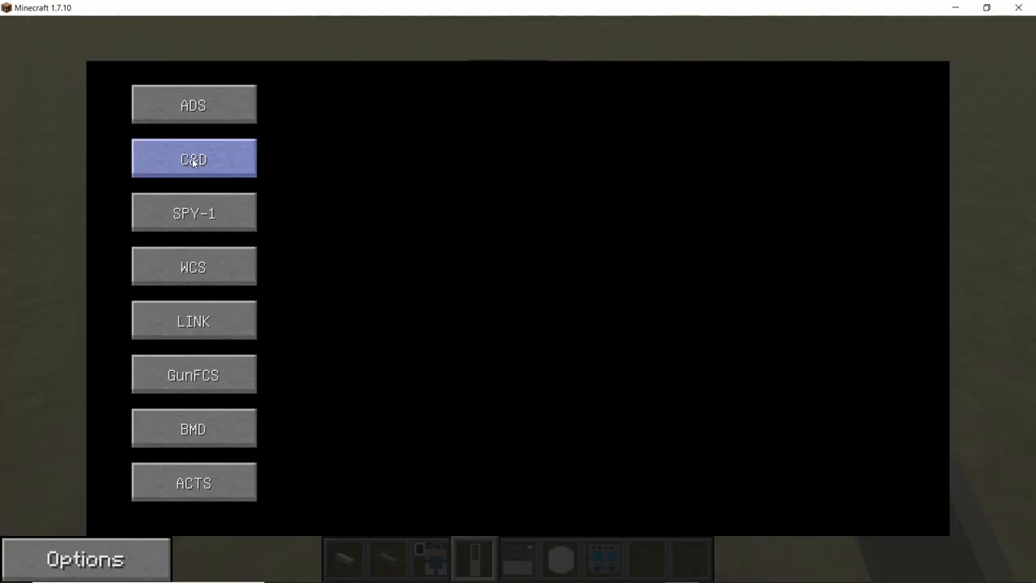
Check the UYK-43's C&D connection status, then pick the SPY-1 radar to place along cables.
{"action": "left_click", "coordinate": [193, 159]}
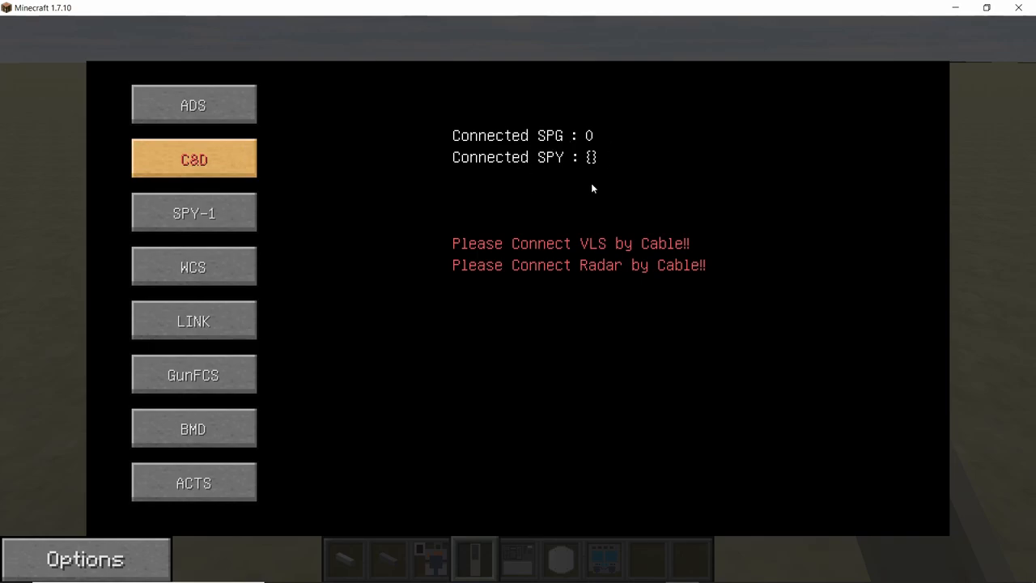
{"action": "key", "text": "Escape"}
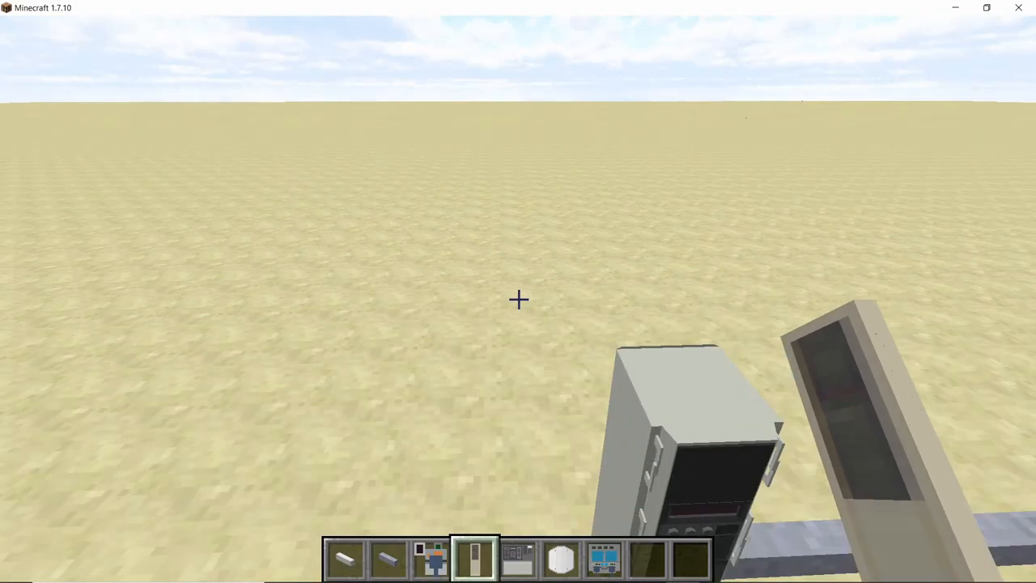
{"action": "key", "text": "F3"}
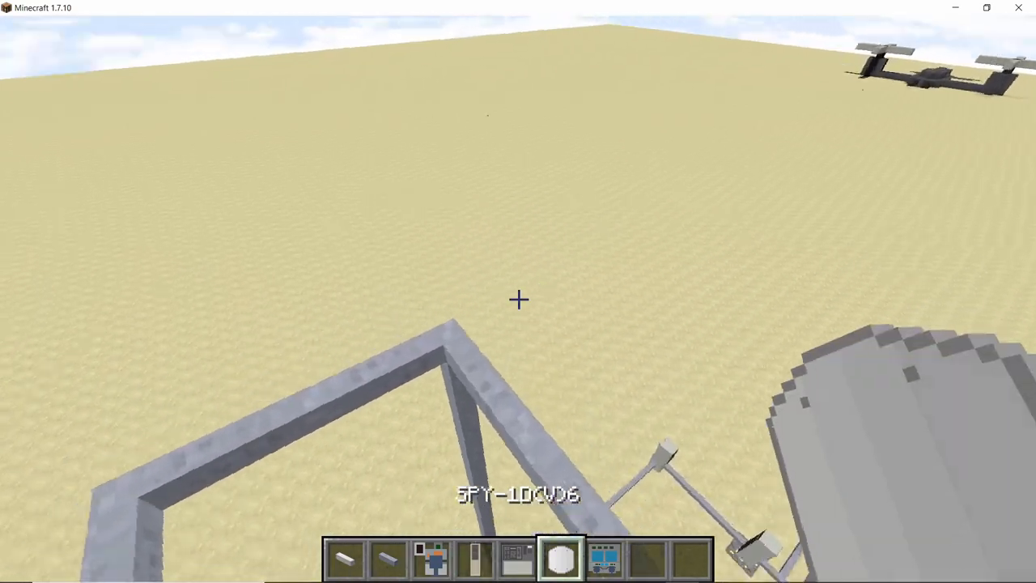
{"action": "mouse_move", "coordinate": [518, 292]}
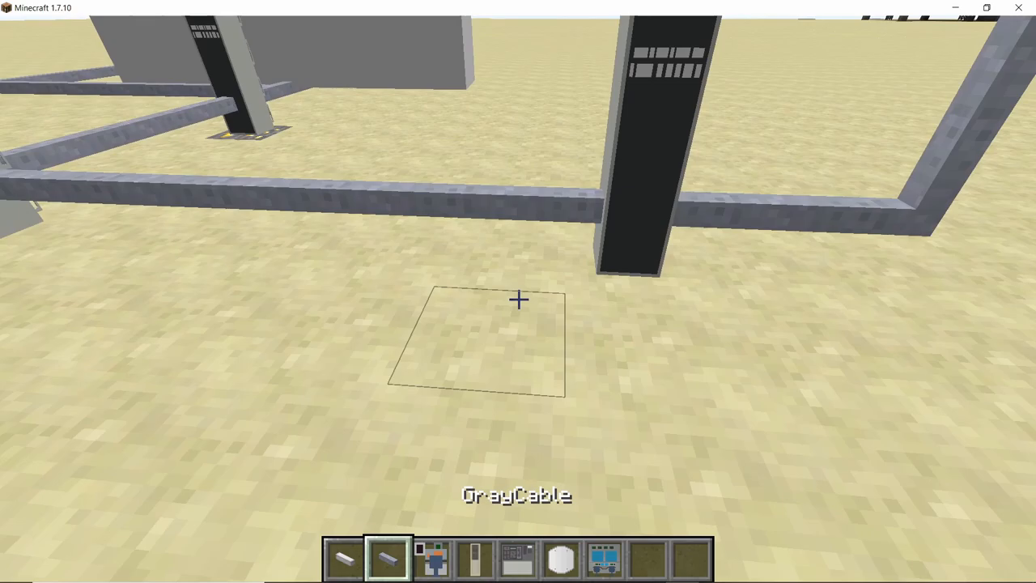
{"action": "mouse_move", "coordinate": [518, 291]}
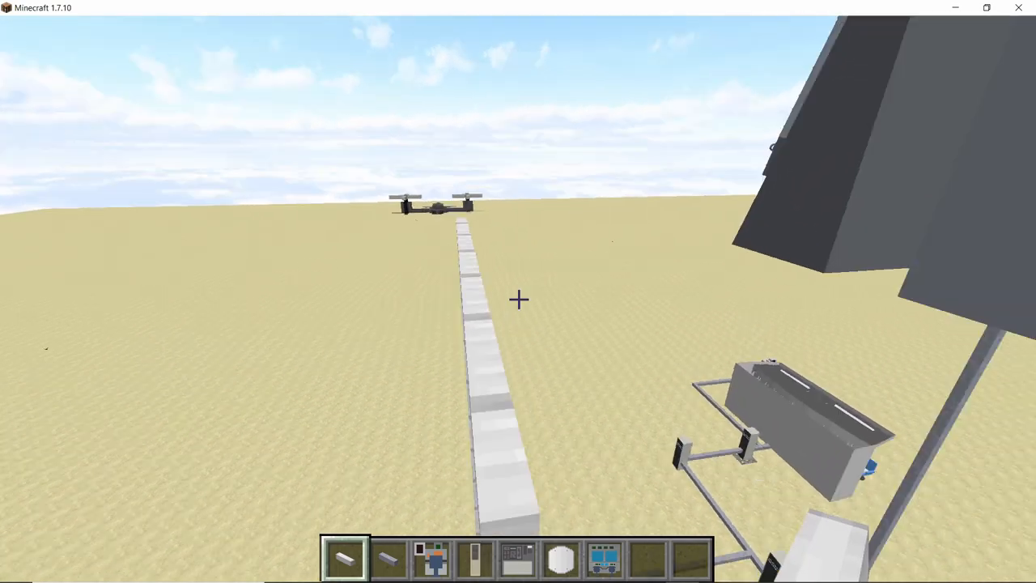
Take the AN/SPS-49 and OPS-28 radars from the inventory to place on the white cable run.
{"action": "key", "text": "e"}
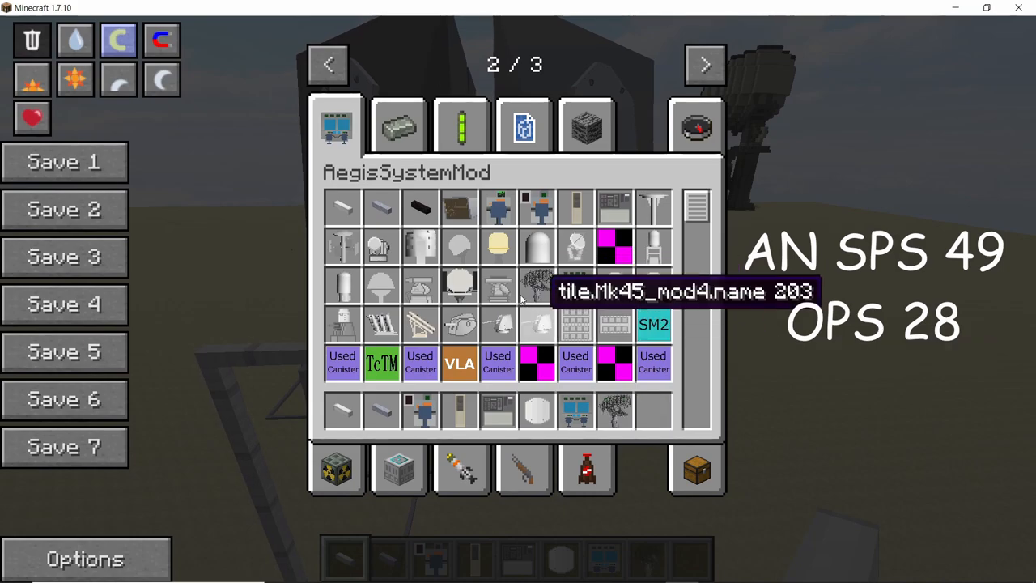
{"action": "key", "text": "Escape"}
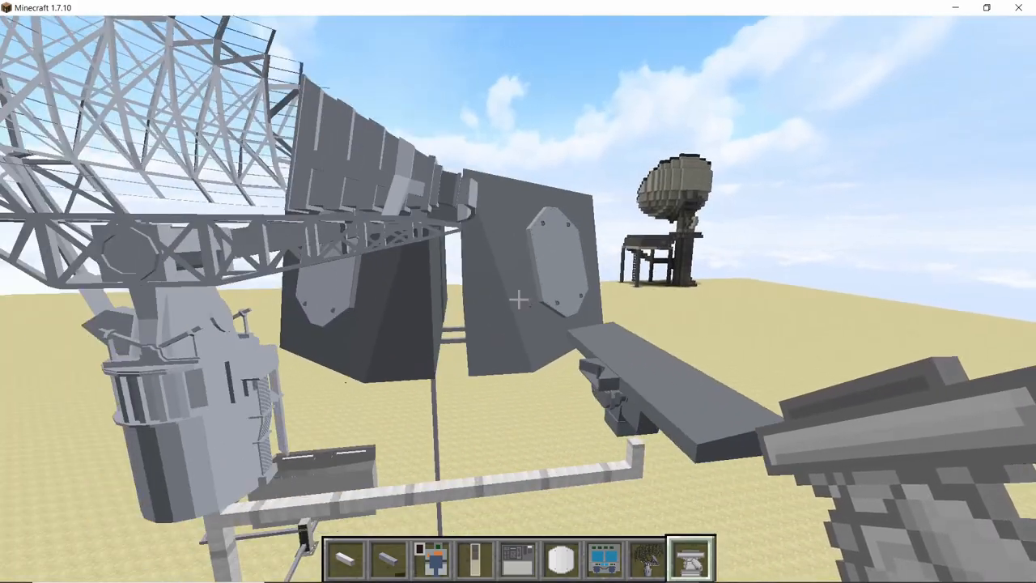
{"action": "mouse_move", "coordinate": [518, 292]}
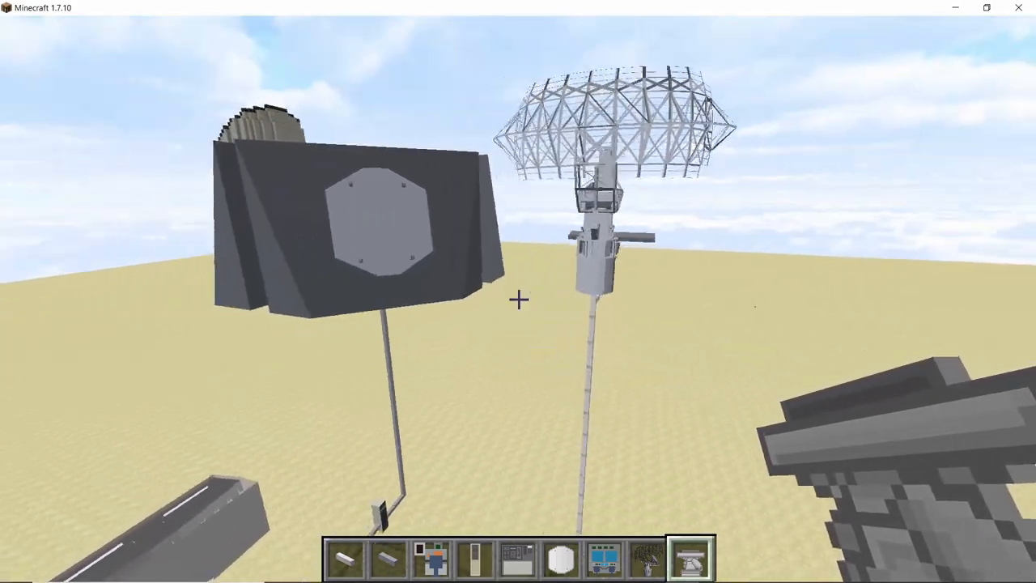
{"action": "mouse_move", "coordinate": [518, 300]}
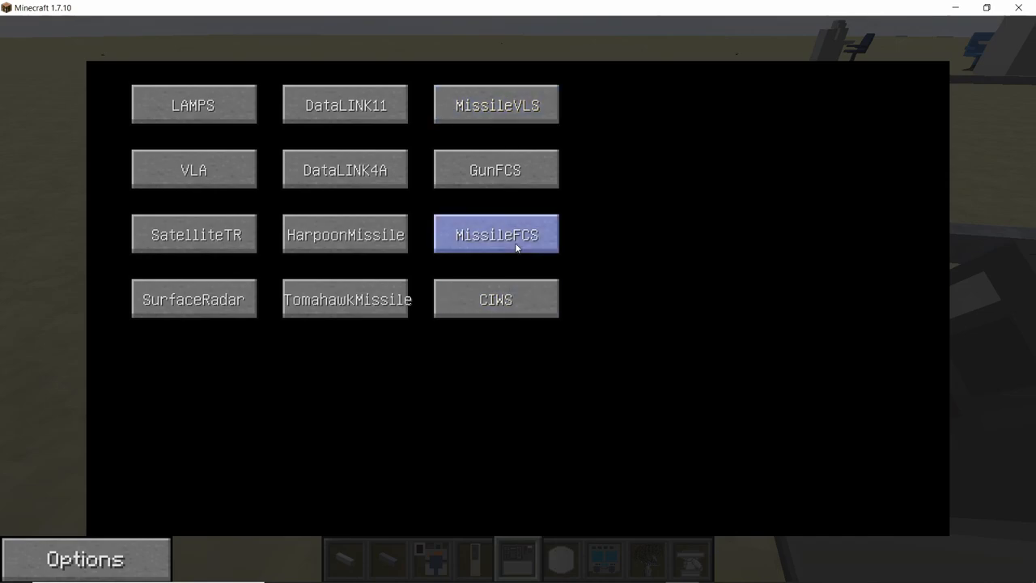
Select the MissileFCS subsystem to get the fire-control connector units.
{"action": "left_click", "coordinate": [495, 234]}
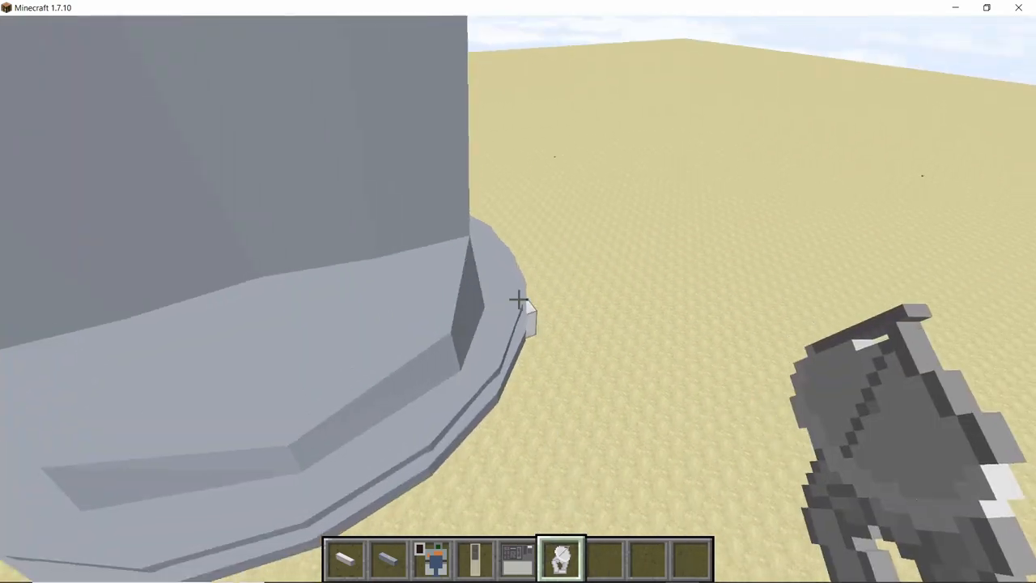
{"action": "mouse_move", "coordinate": [518, 291]}
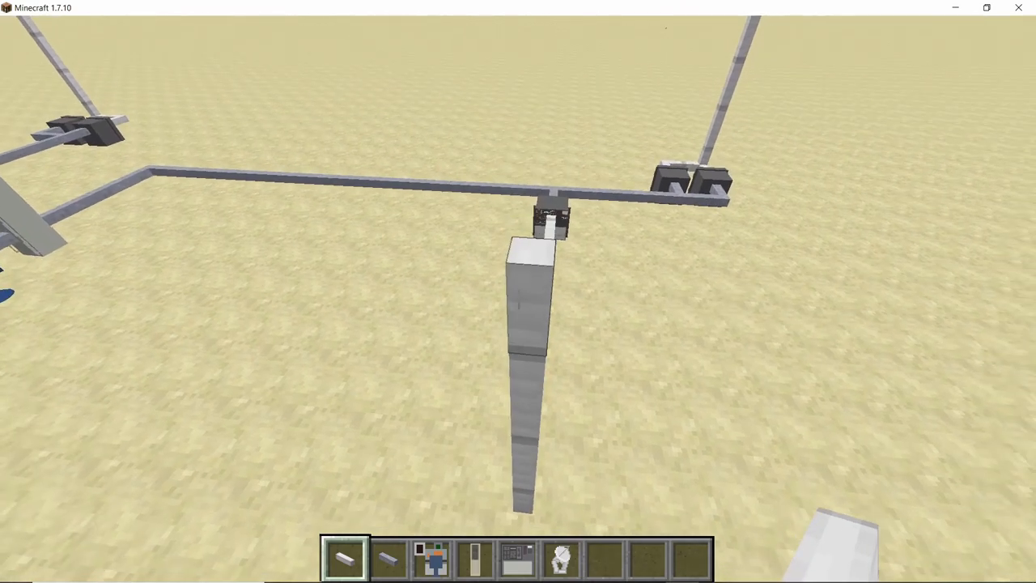
{"action": "mouse_move", "coordinate": [519, 291]}
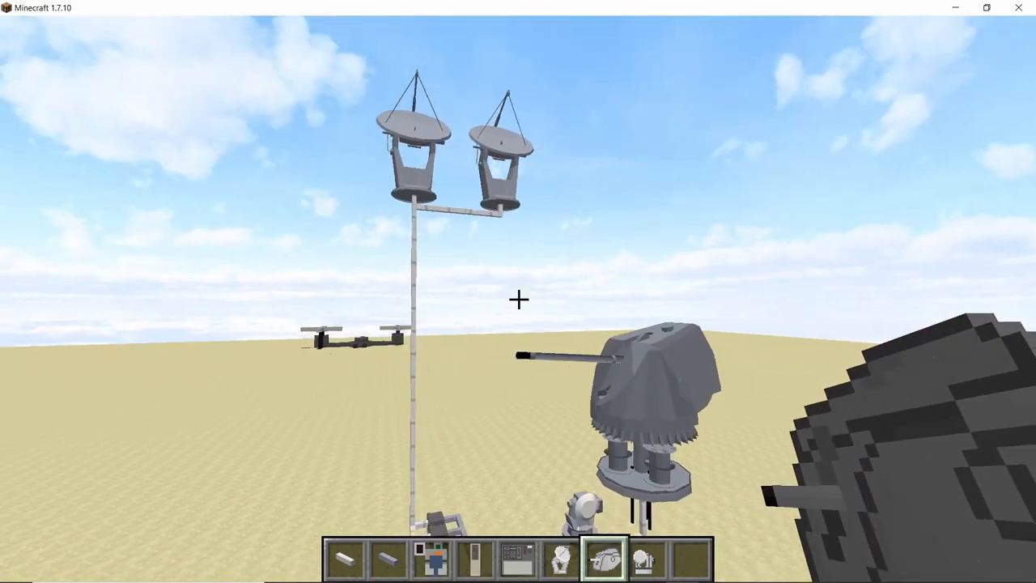
{"action": "mouse_move", "coordinate": [519, 299]}
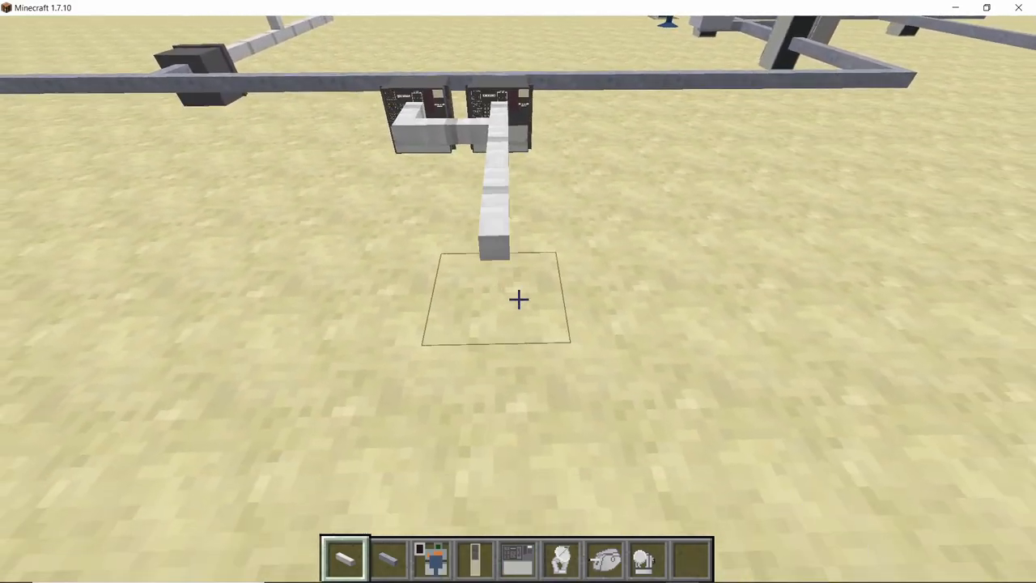
{"action": "mouse_move", "coordinate": [518, 300]}
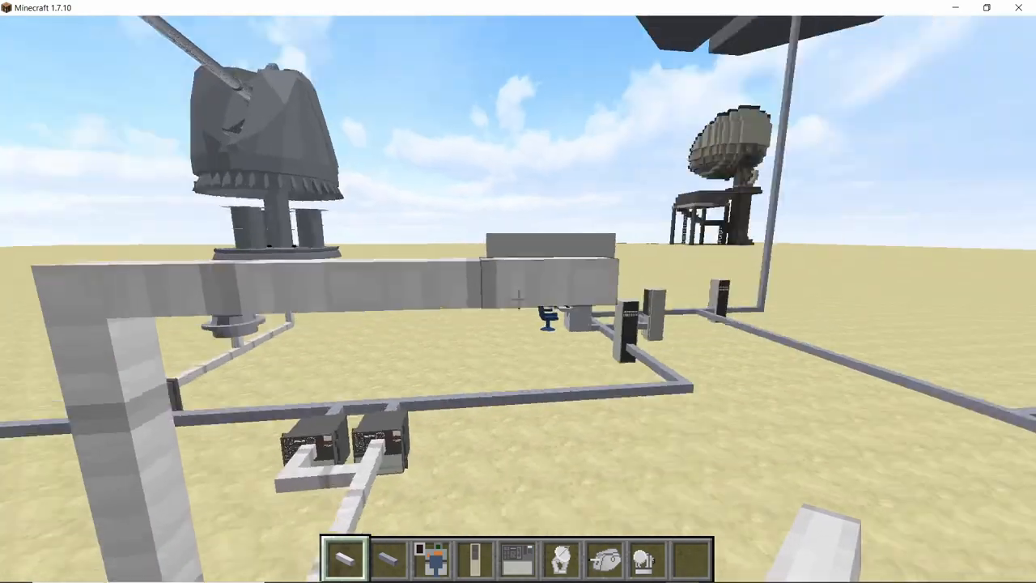
{"action": "mouse_move", "coordinate": [518, 291]}
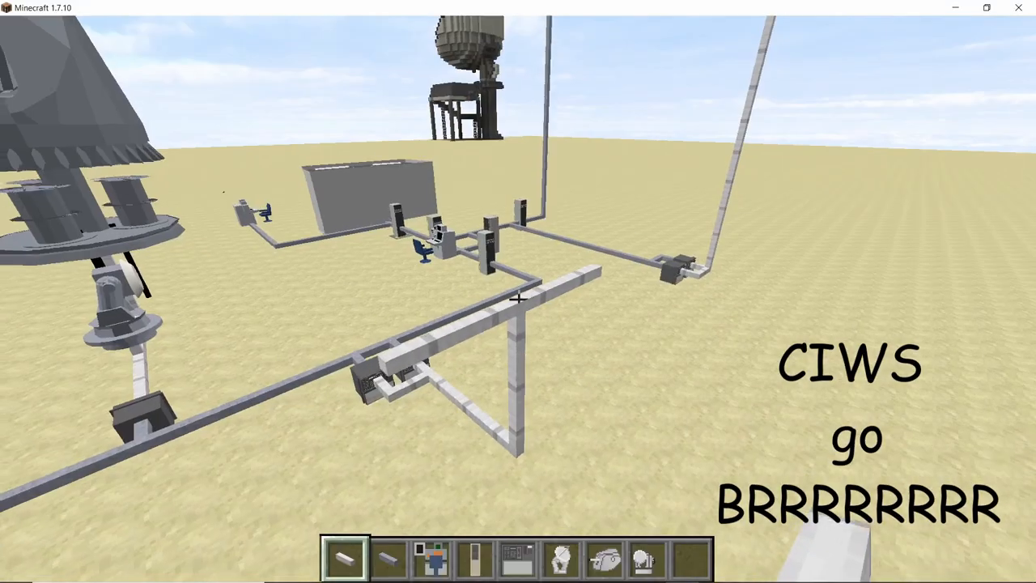
Grab more cable from the inventory to link the consoles to the CIWS mount.
{"action": "key", "text": "e"}
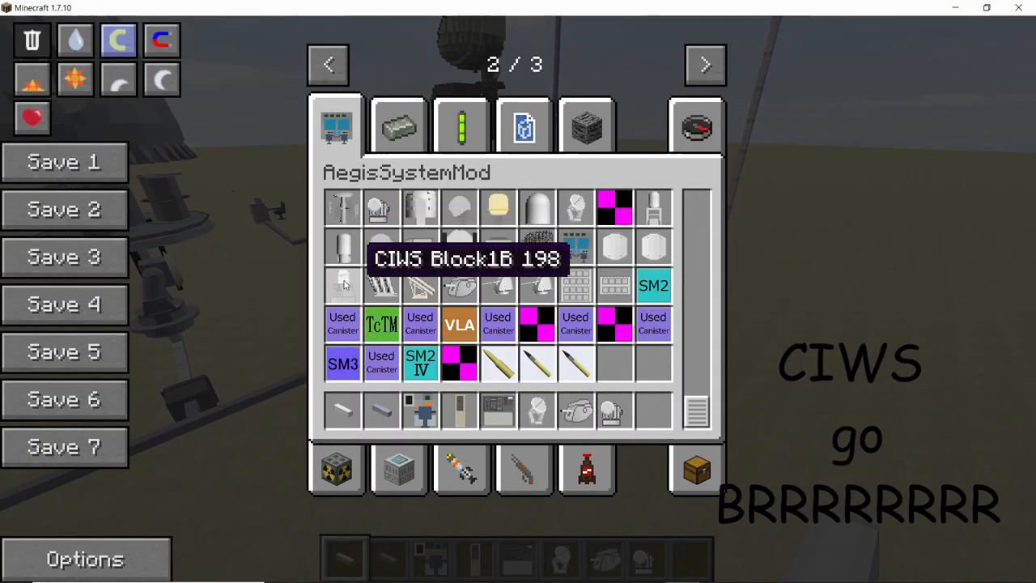
{"action": "key", "text": "Escape"}
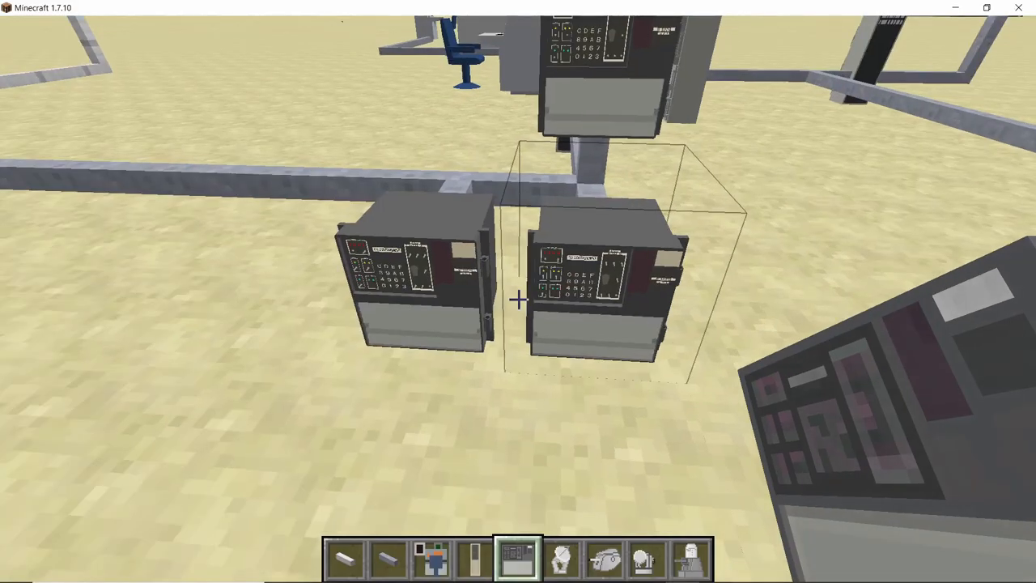
{"action": "mouse_move", "coordinate": [518, 292]}
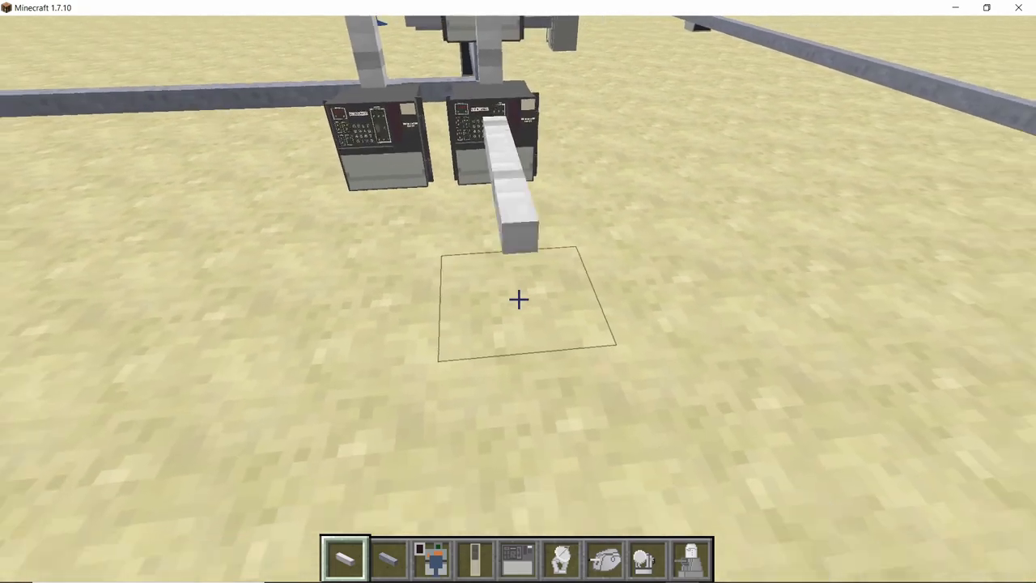
{"action": "mouse_move", "coordinate": [518, 292]}
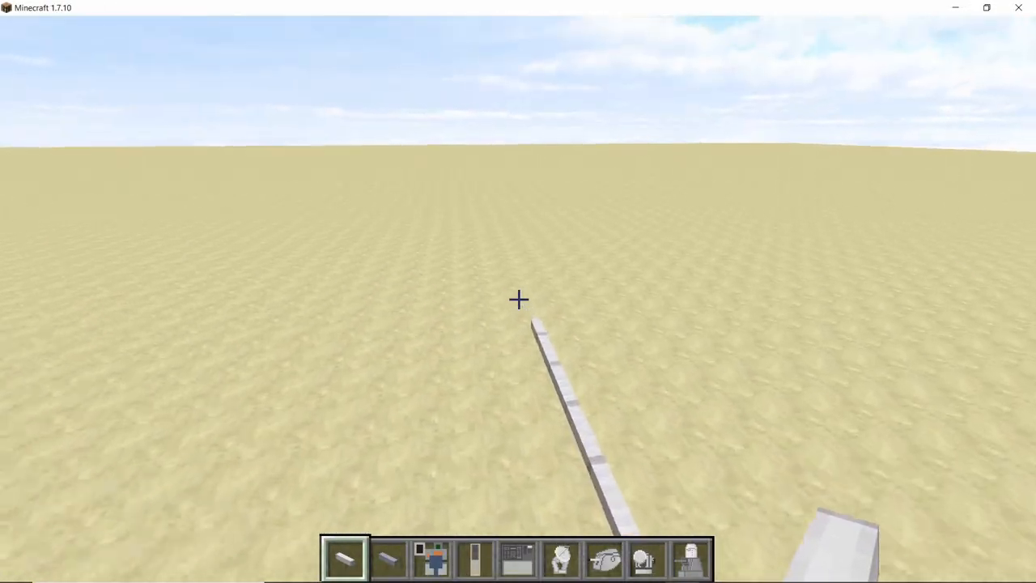
Fetch the last cables from the inventory before bringing up the combat system console.
{"action": "key", "text": "e"}
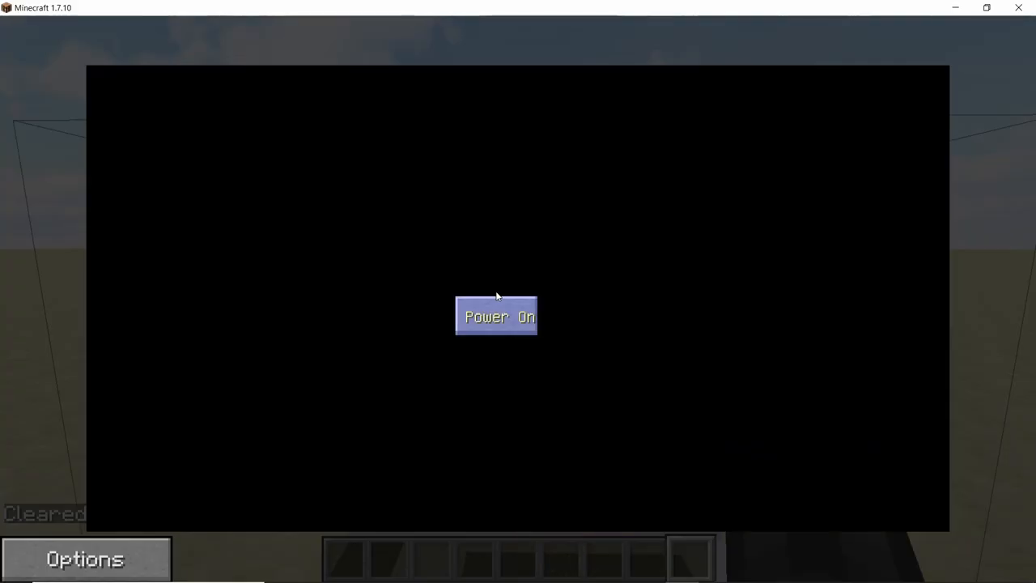
Power on the combat system so the OPS28, SPS49, SPY-10 radars and Mk.158 VLS report on.
{"action": "left_click", "coordinate": [496, 315]}
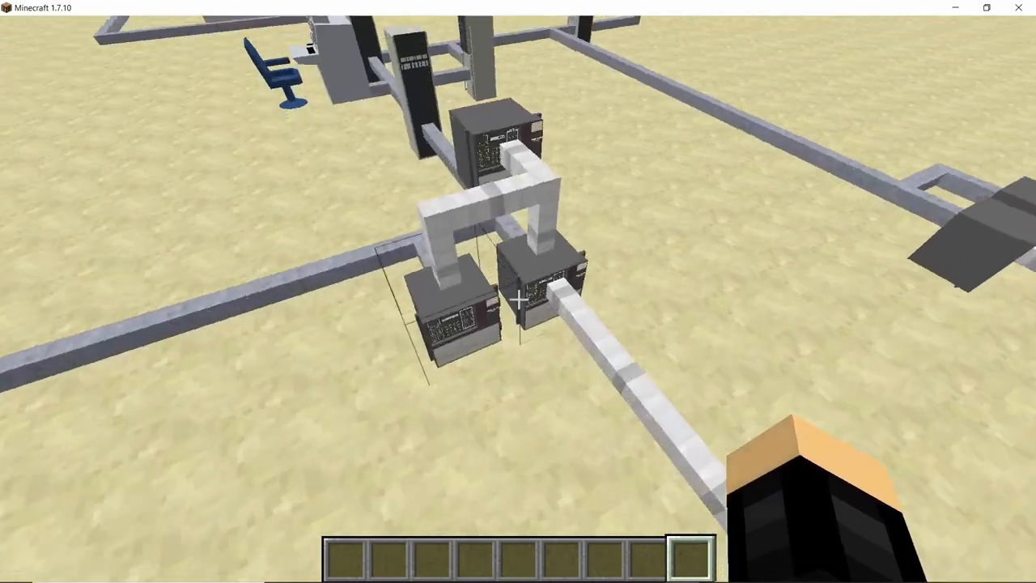
{"action": "mouse_move", "coordinate": [518, 299]}
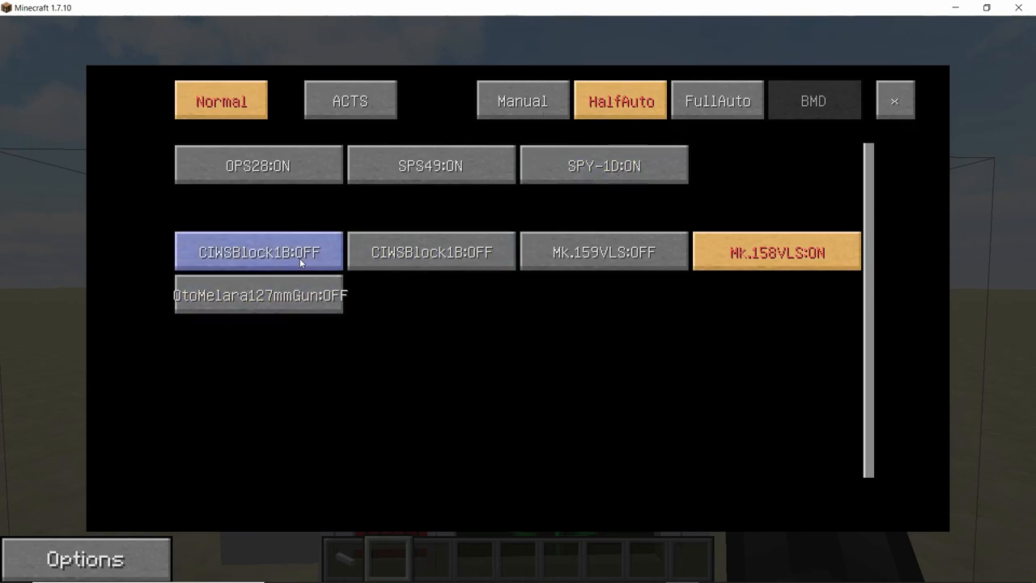
{"action": "mouse_move", "coordinate": [737, 460]}
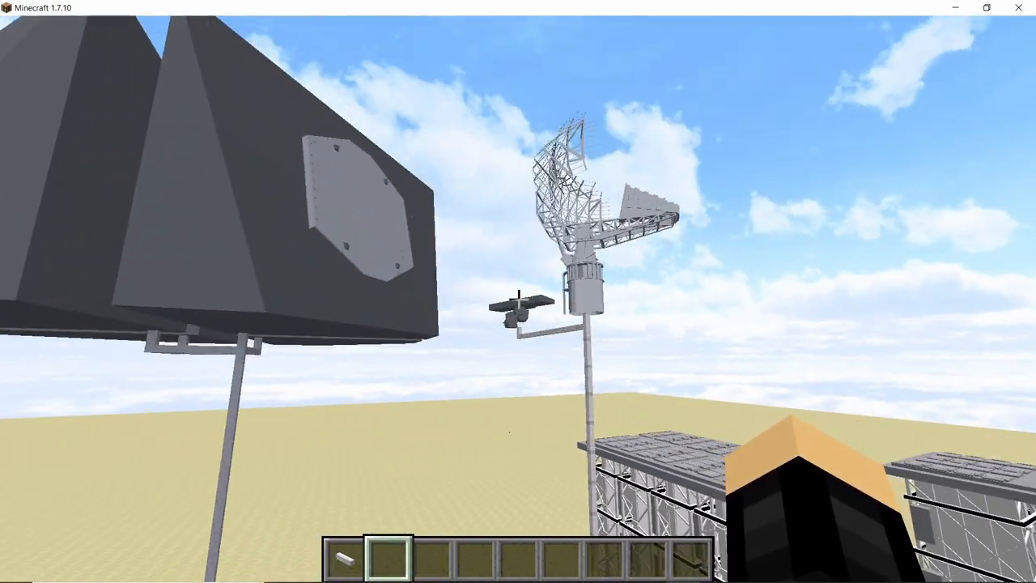
{"action": "mouse_move", "coordinate": [518, 300]}
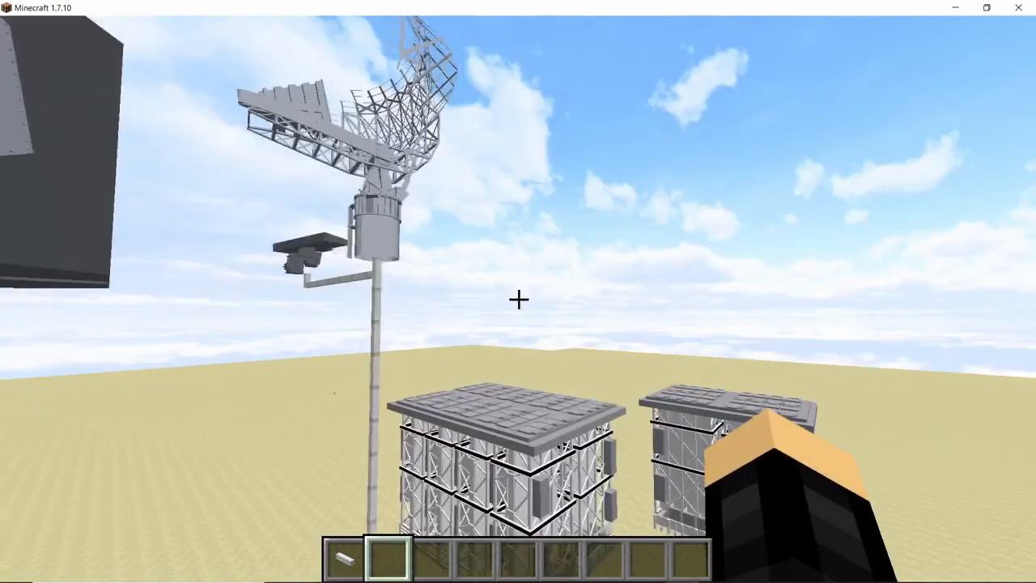
Load ESSM, SM2 and Tomahawk missile canisters from the mod tab into the hotbar.
{"action": "key", "text": "e"}
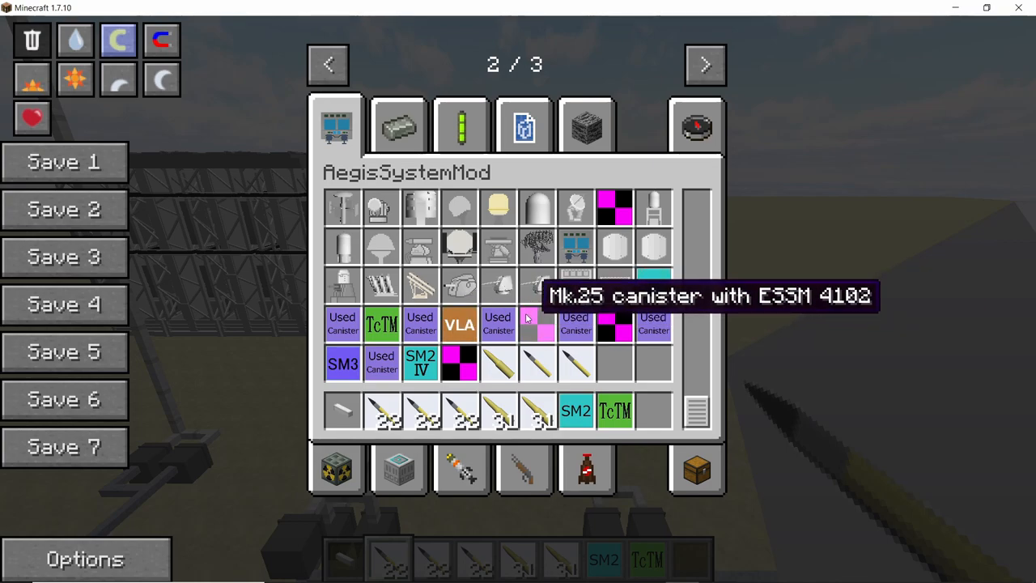
Leave the inventory to reopen the weapon status panel showing the Mk.158 VLS on.
{"action": "key", "text": "Escape"}
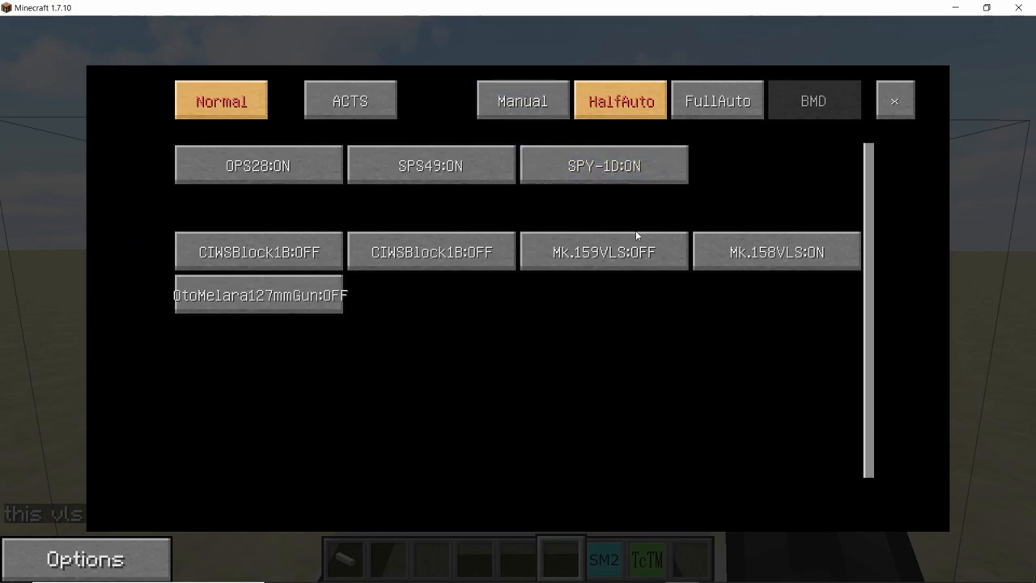
Toggle the Mk.158 VLS off, then load nine Tomahawk (TcTM) canisters into it.
{"action": "left_click", "coordinate": [776, 251]}
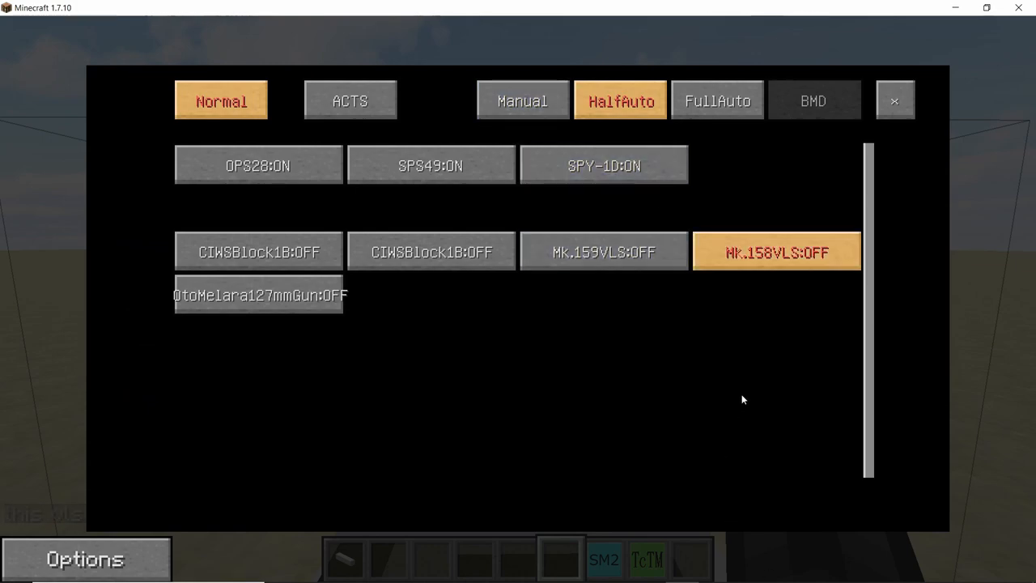
{"action": "left_click", "coordinate": [893, 100]}
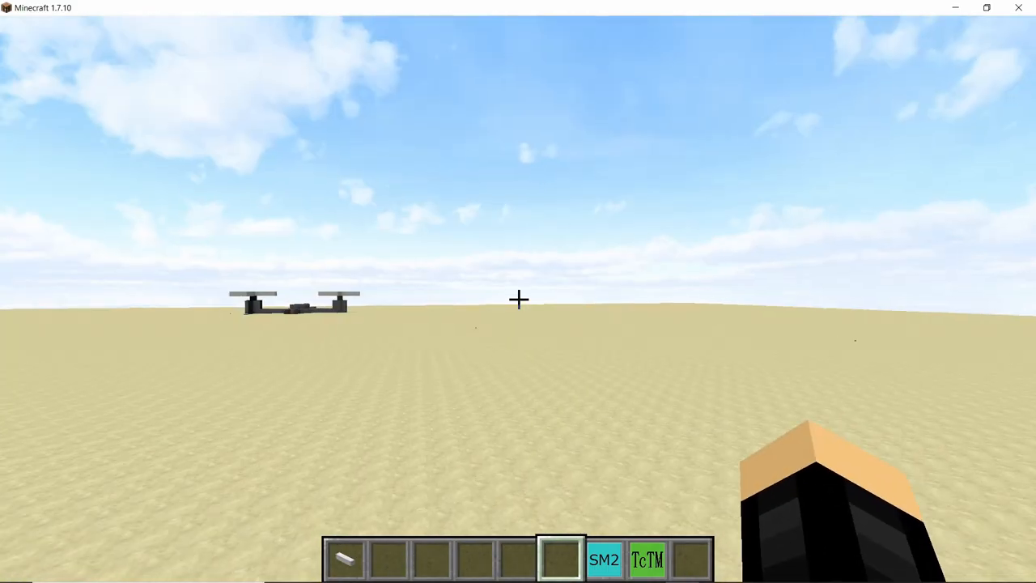
{"action": "mouse_move", "coordinate": [518, 291]}
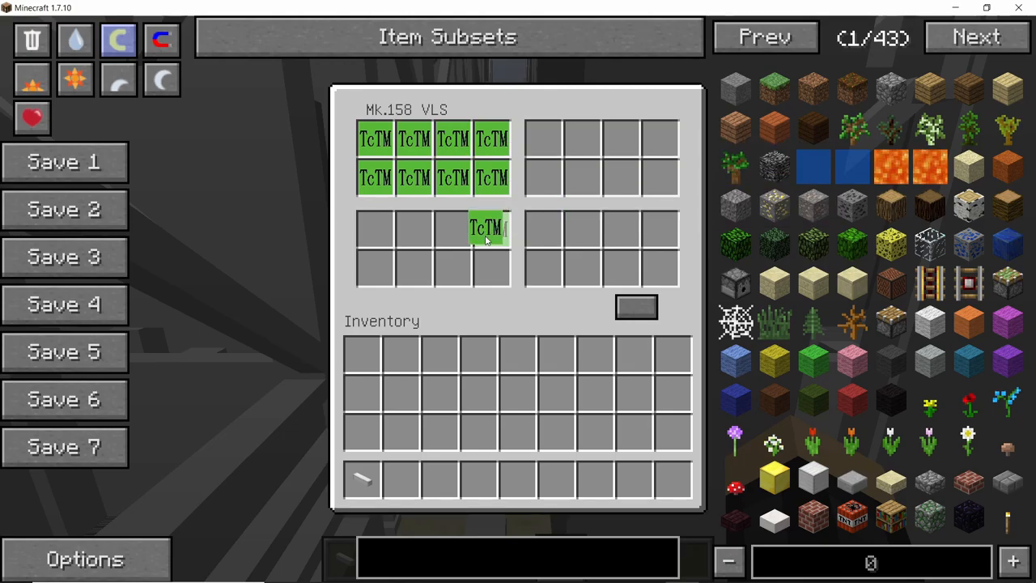
{"action": "key", "text": "Escape"}
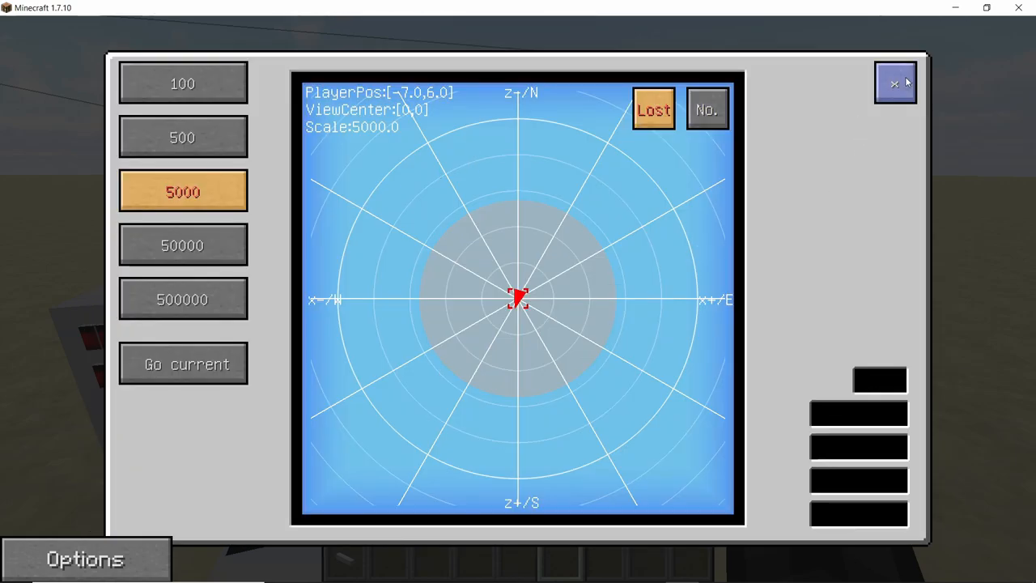
Enter and add the target position 4000, 56, 0 to the target list.
{"action": "left_click", "coordinate": [894, 84]}
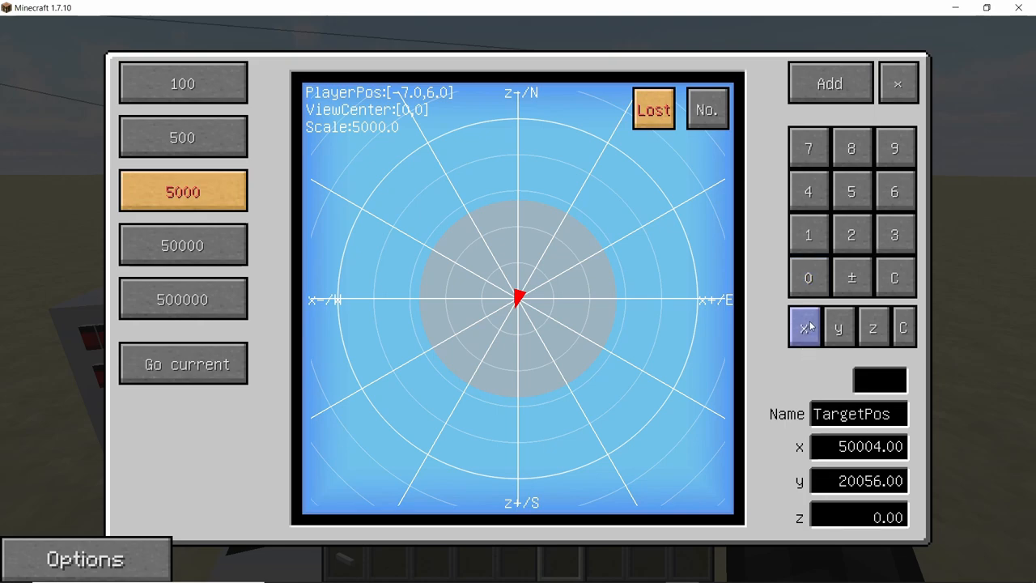
{"action": "left_click", "coordinate": [806, 278]}
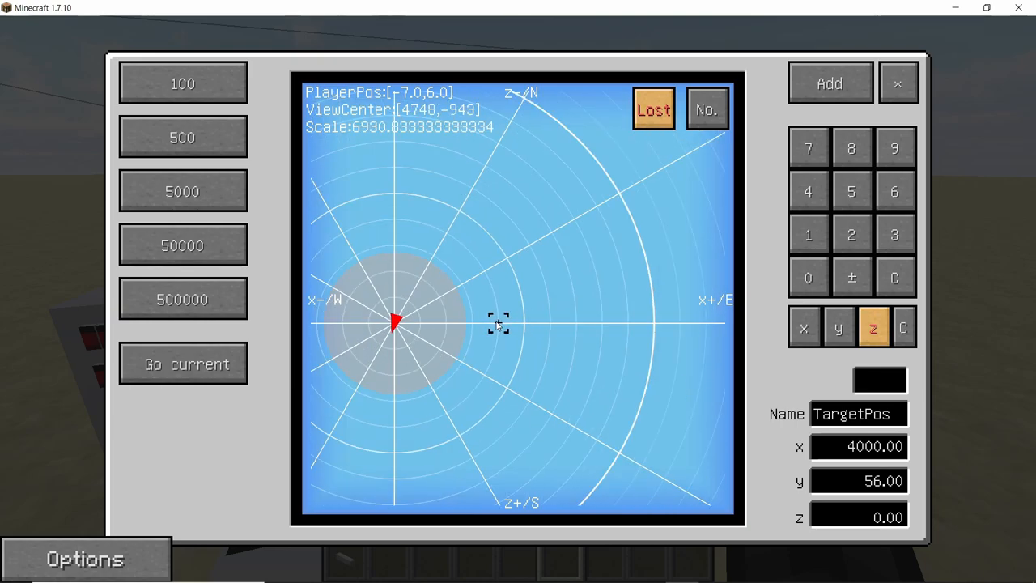
{"action": "left_click", "coordinate": [829, 83]}
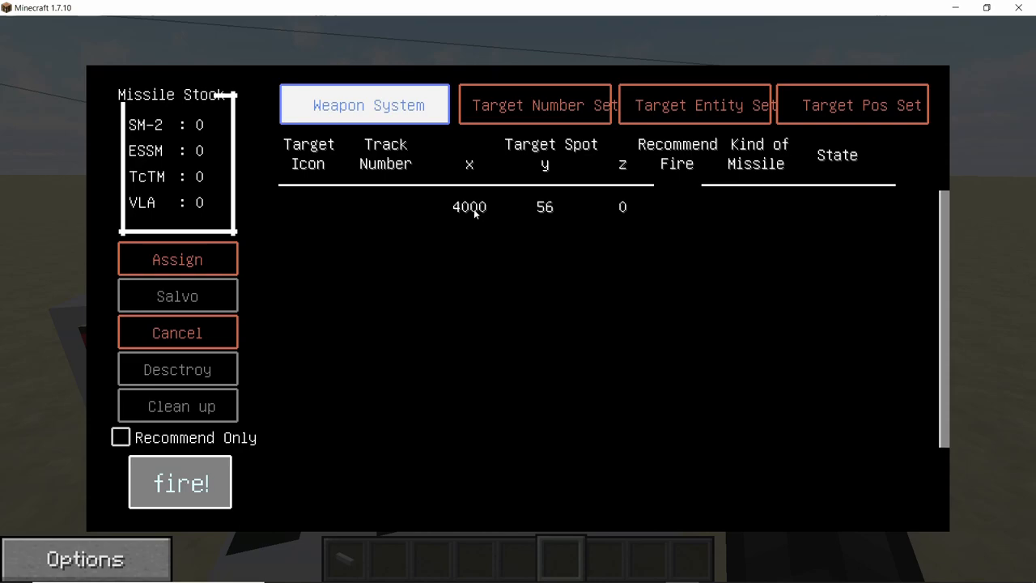
Select the 4000, 56, 0 target and switch fire control to the naval gun.
{"action": "left_click", "coordinate": [176, 260]}
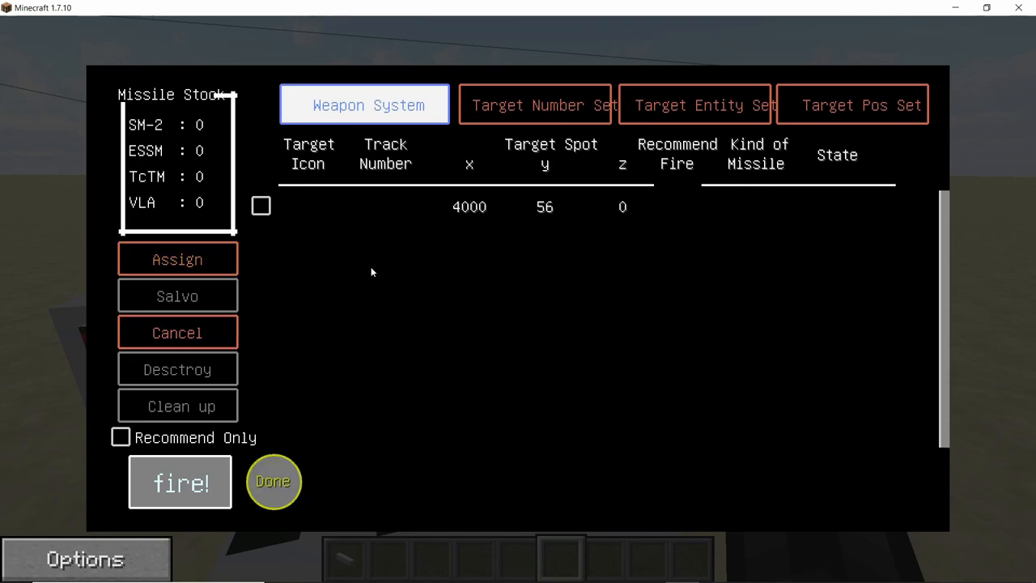
{"action": "left_click", "coordinate": [272, 481]}
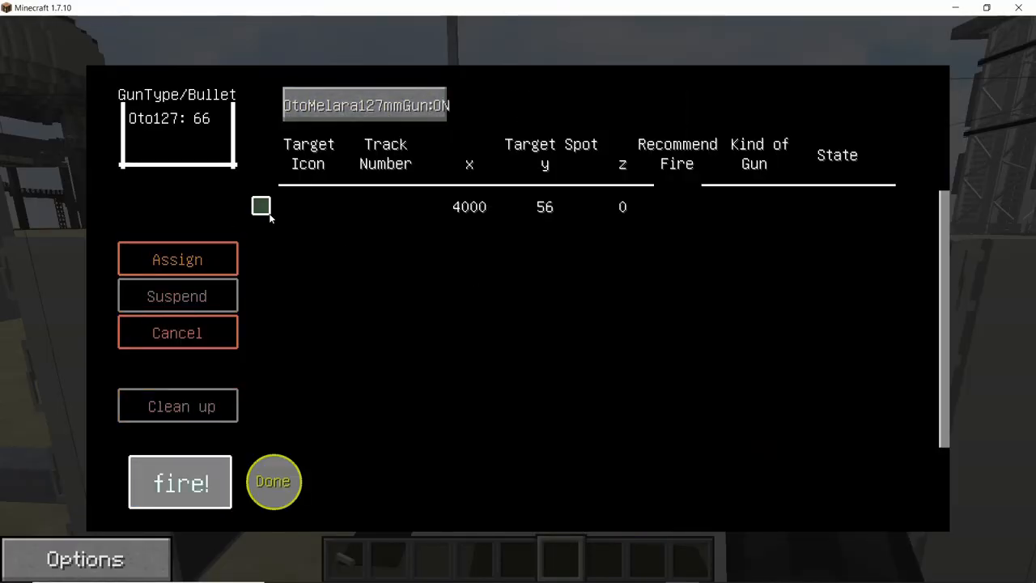
Assign the Oto127mm gun to the 4000, 56, 0 target and fire.
{"action": "left_click", "coordinate": [180, 482]}
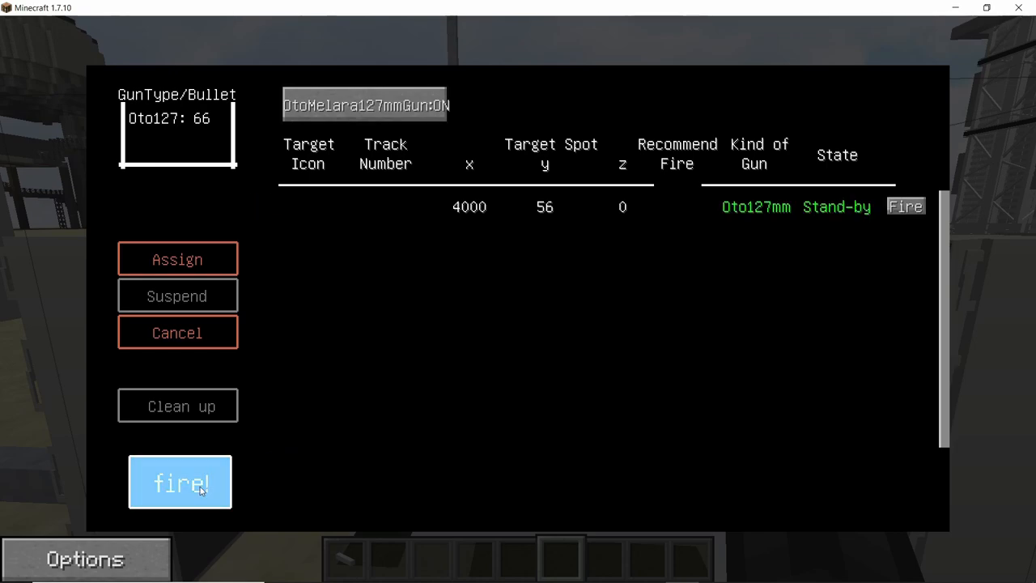
{"action": "left_click", "coordinate": [179, 483]}
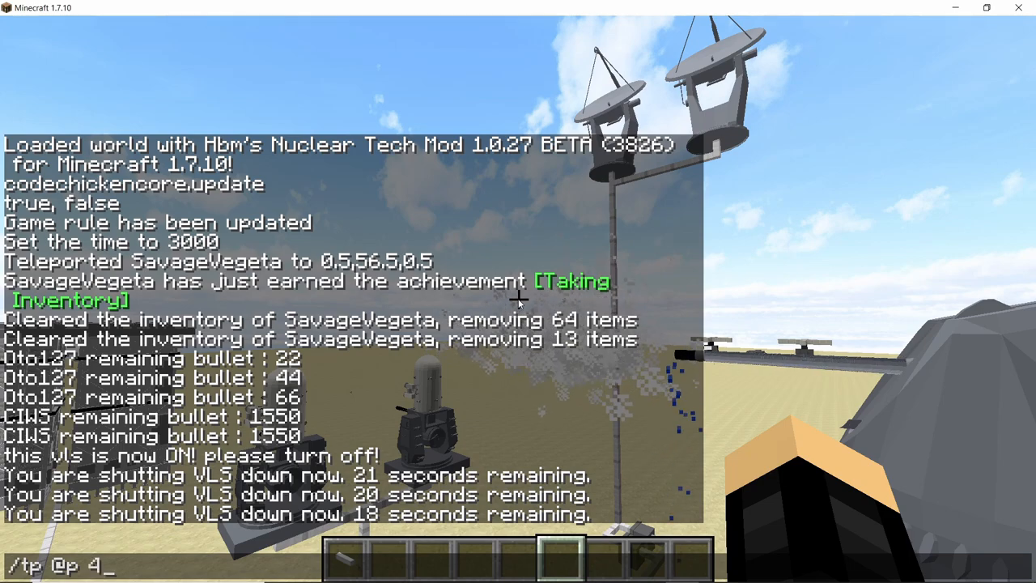
Teleport via /tp to the shelled target area, then back to 0 56 0.
{"action": "type", "text": "000 56"}
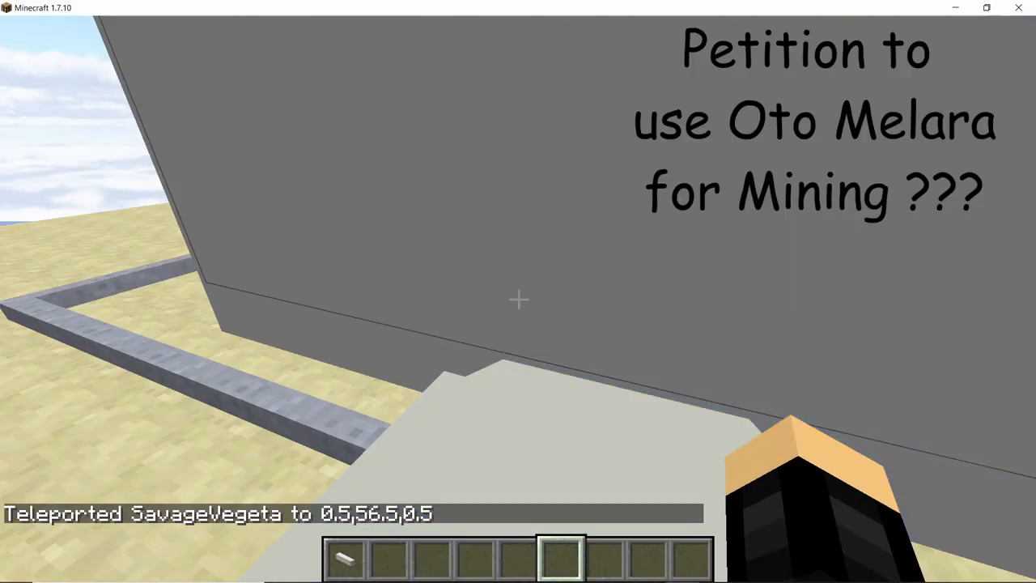
{"action": "mouse_move", "coordinate": [518, 292]}
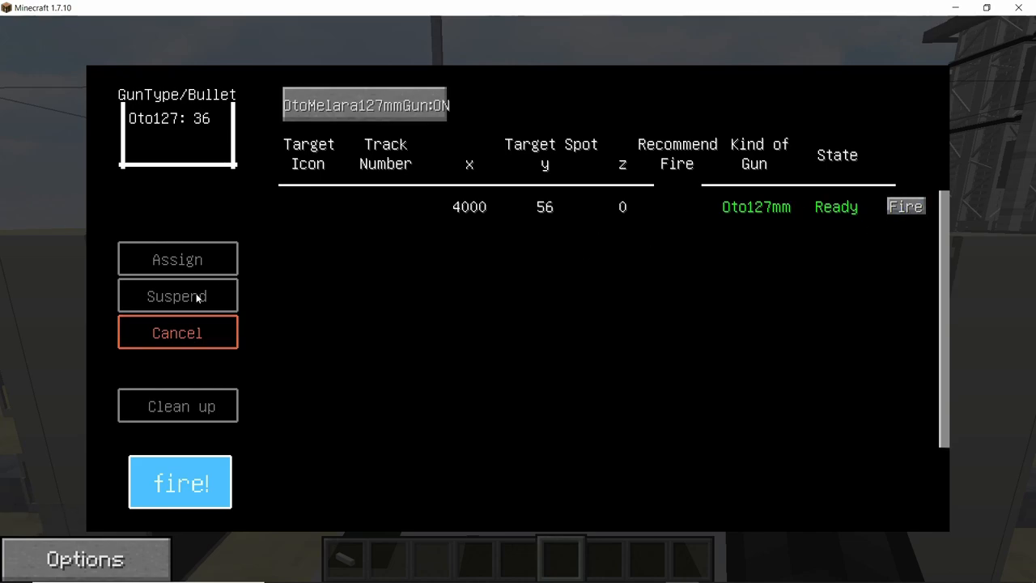
Suspend the naval gun's firing, leaving 36 rounds in the gun.
{"action": "left_click", "coordinate": [180, 482]}
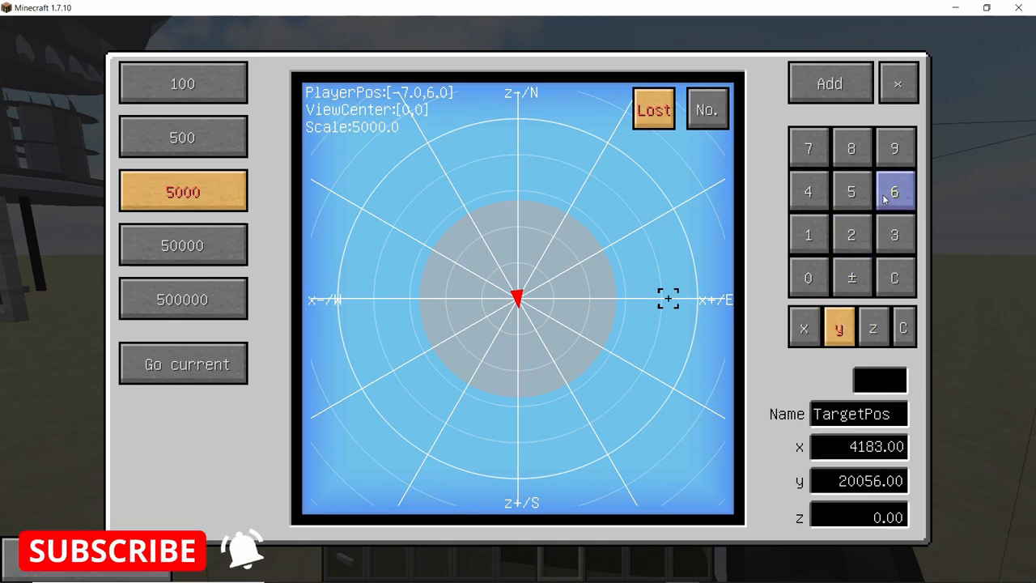
Add the target position 4183, 56, -42 with a negative z coordinate.
{"action": "left_click", "coordinate": [873, 328]}
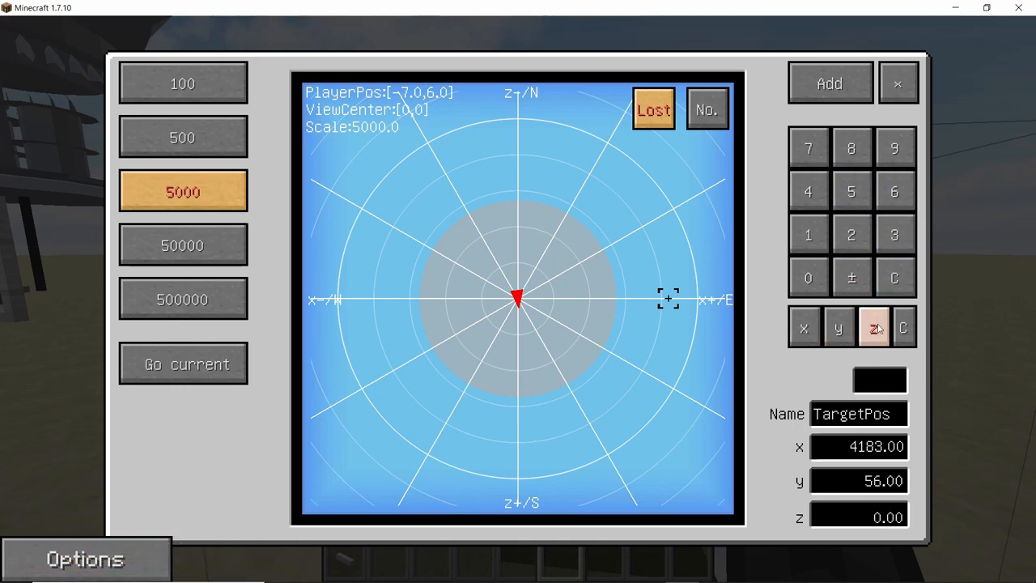
{"action": "left_click", "coordinate": [875, 327]}
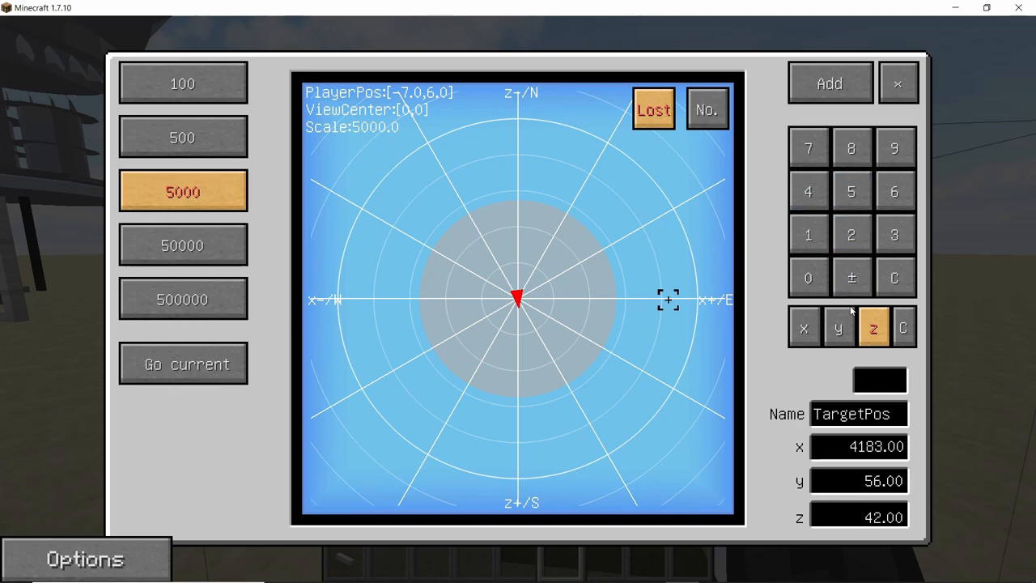
{"action": "left_click", "coordinate": [897, 83]}
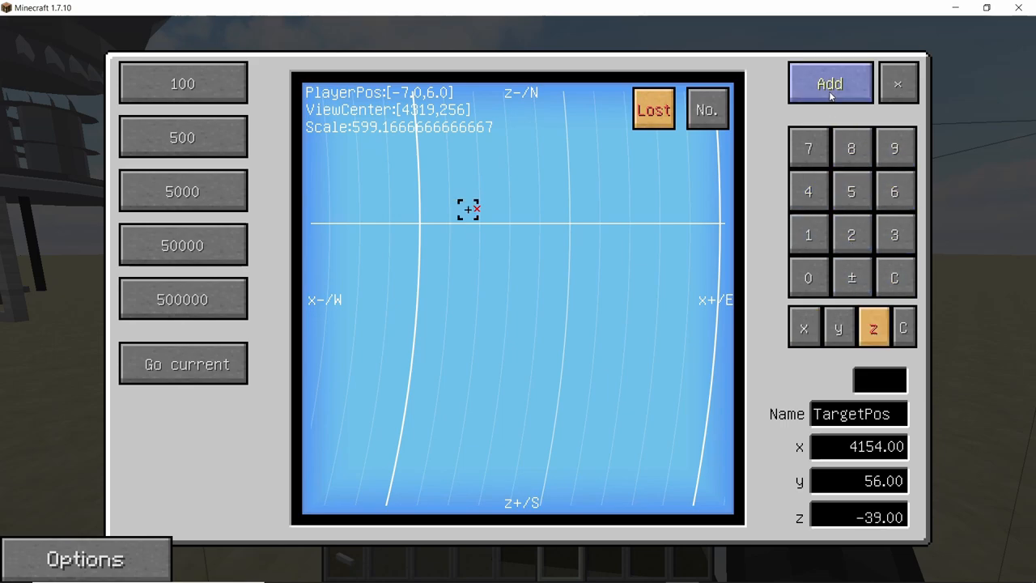
Add the target positions 4154, 56, -39 and 4170, 56, -26.
{"action": "left_click", "coordinate": [829, 83]}
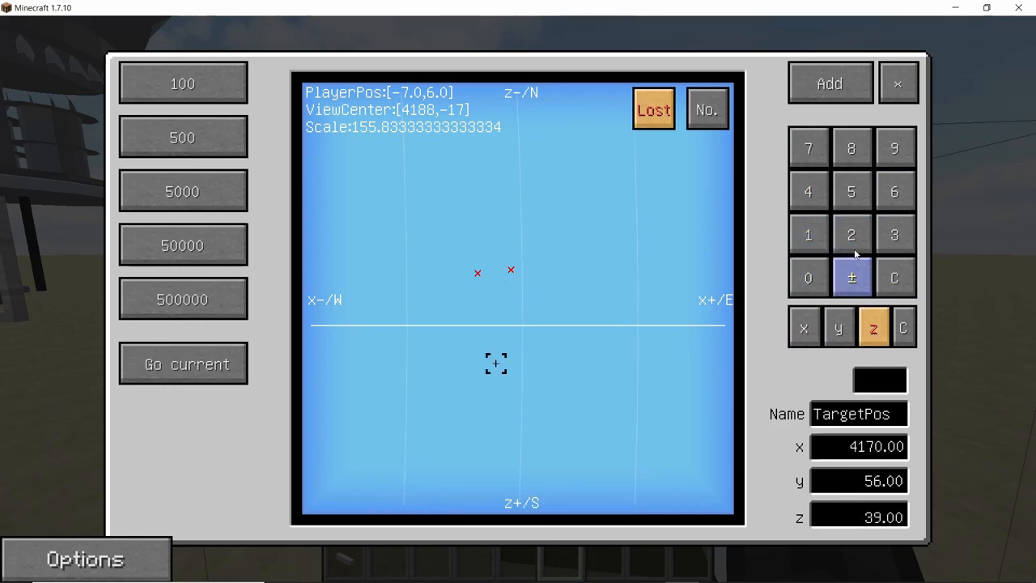
{"action": "left_click", "coordinate": [852, 277]}
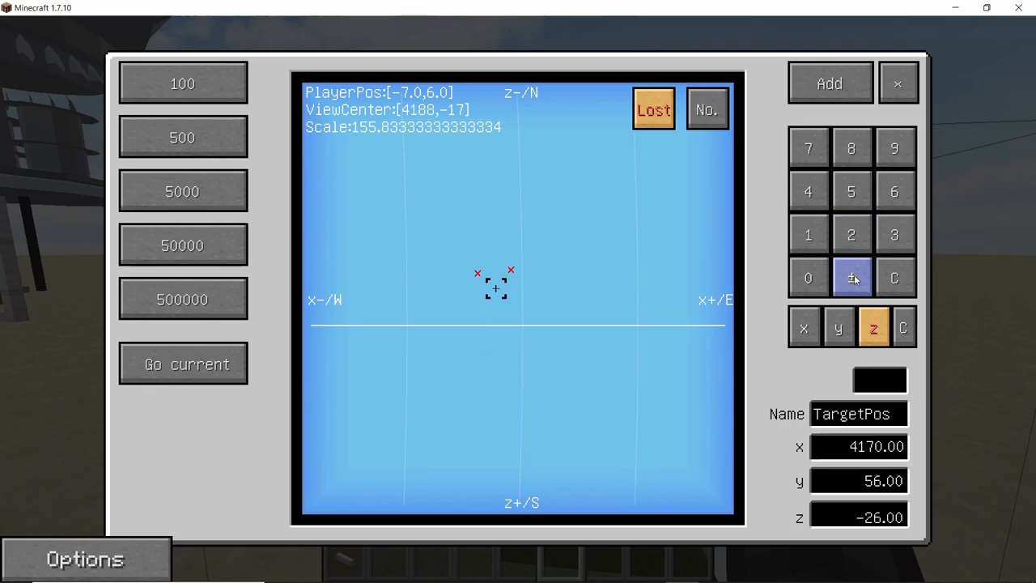
{"action": "left_click", "coordinate": [851, 276]}
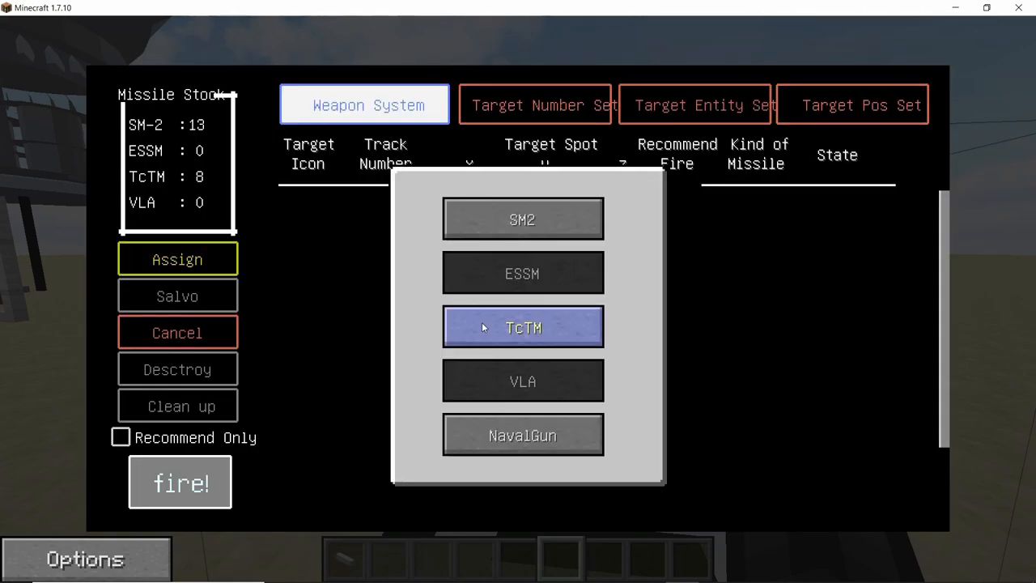
Assign Tomahawk (TcTM) missiles to targets and choose an SM-2 for the next one.
{"action": "left_click", "coordinate": [522, 327]}
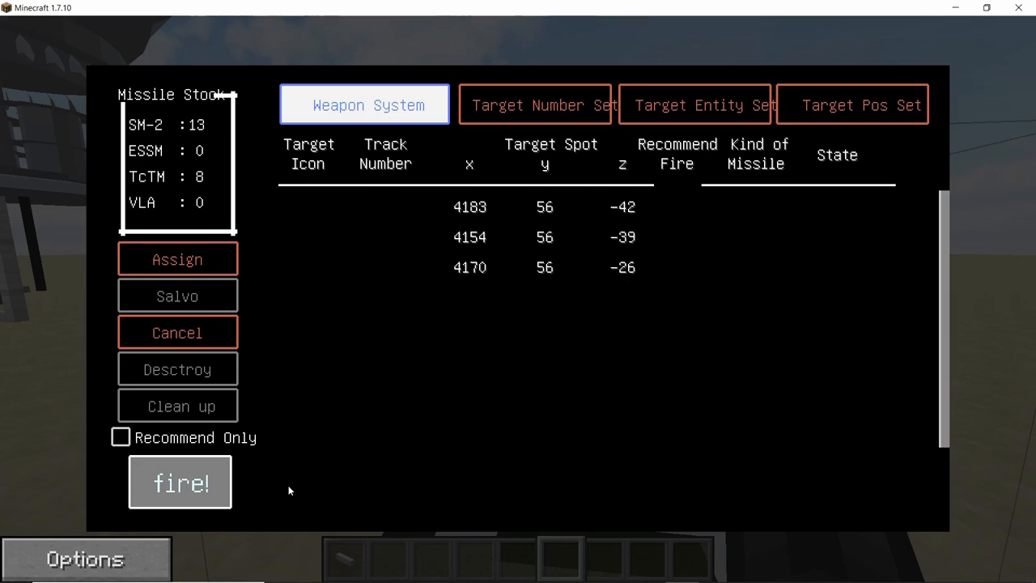
{"action": "left_click", "coordinate": [178, 259]}
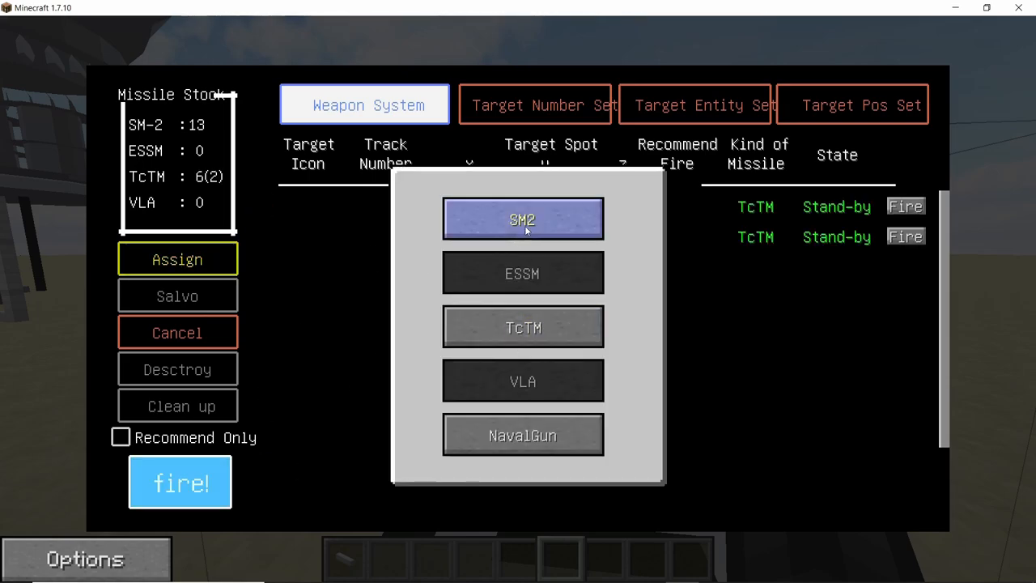
{"action": "left_click", "coordinate": [521, 218]}
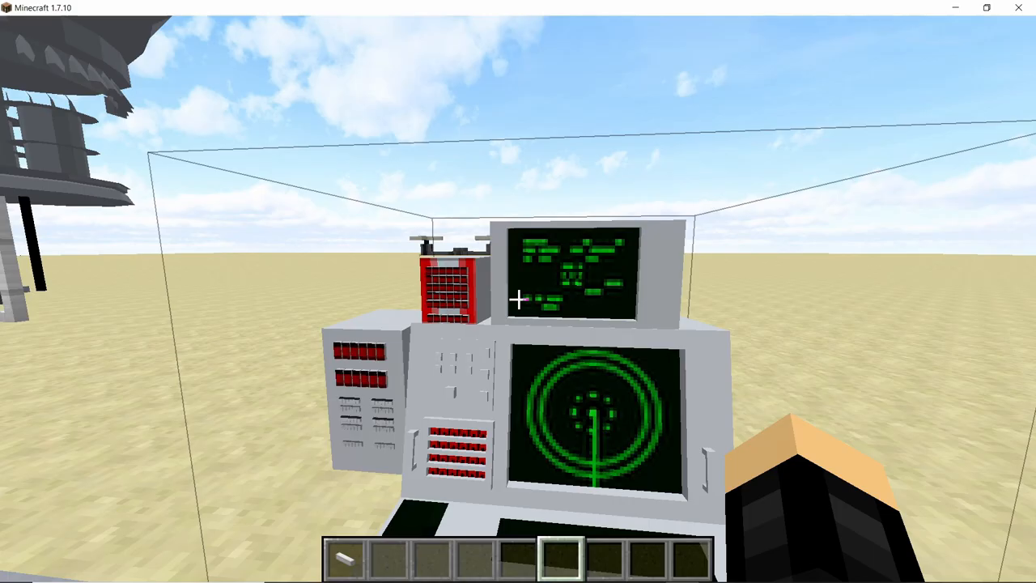
{"action": "mouse_move", "coordinate": [518, 291]}
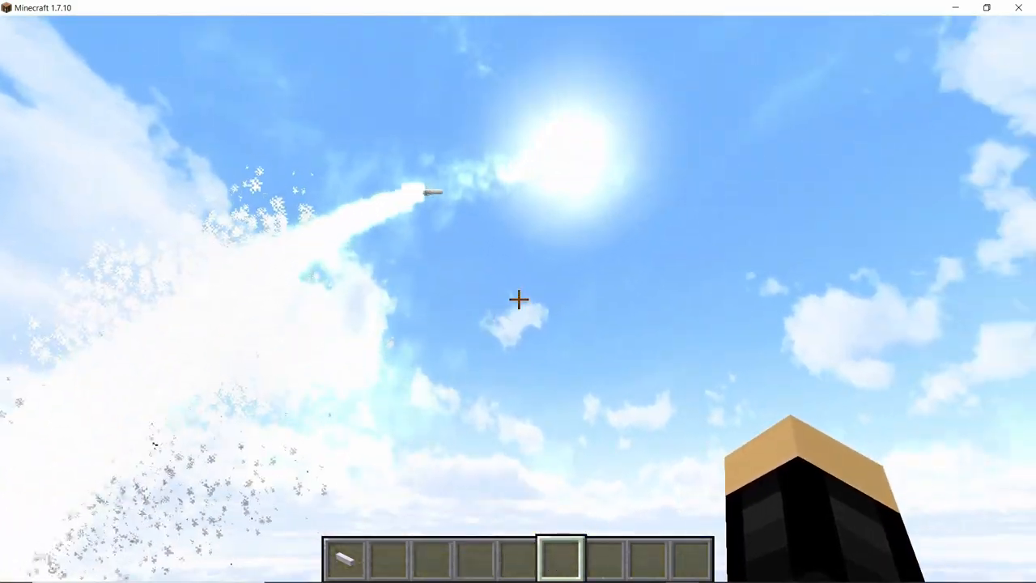
After the missile launch, teleport back to the origin with /tp @p 0 56 0.
{"action": "type", "text": "/tp @p 0 56 0"}
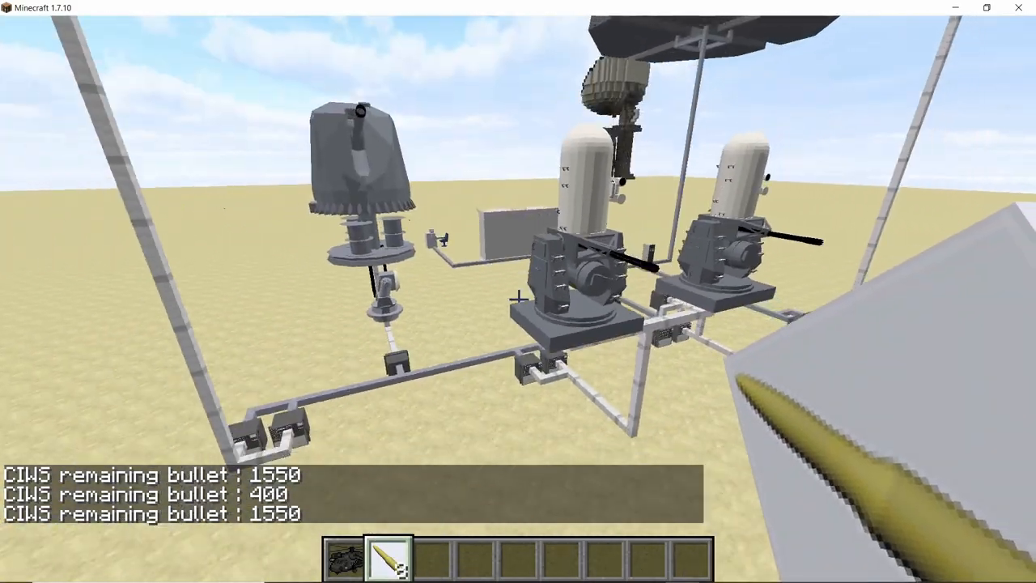
Show the creative inventory on the AegisSystemMod tab with missile canisters.
{"action": "key", "text": "e"}
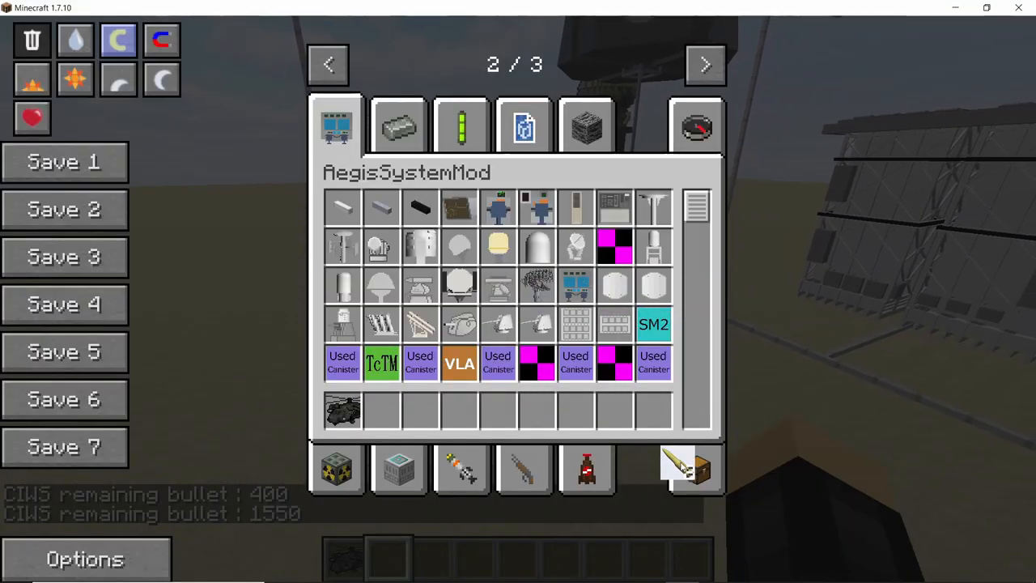